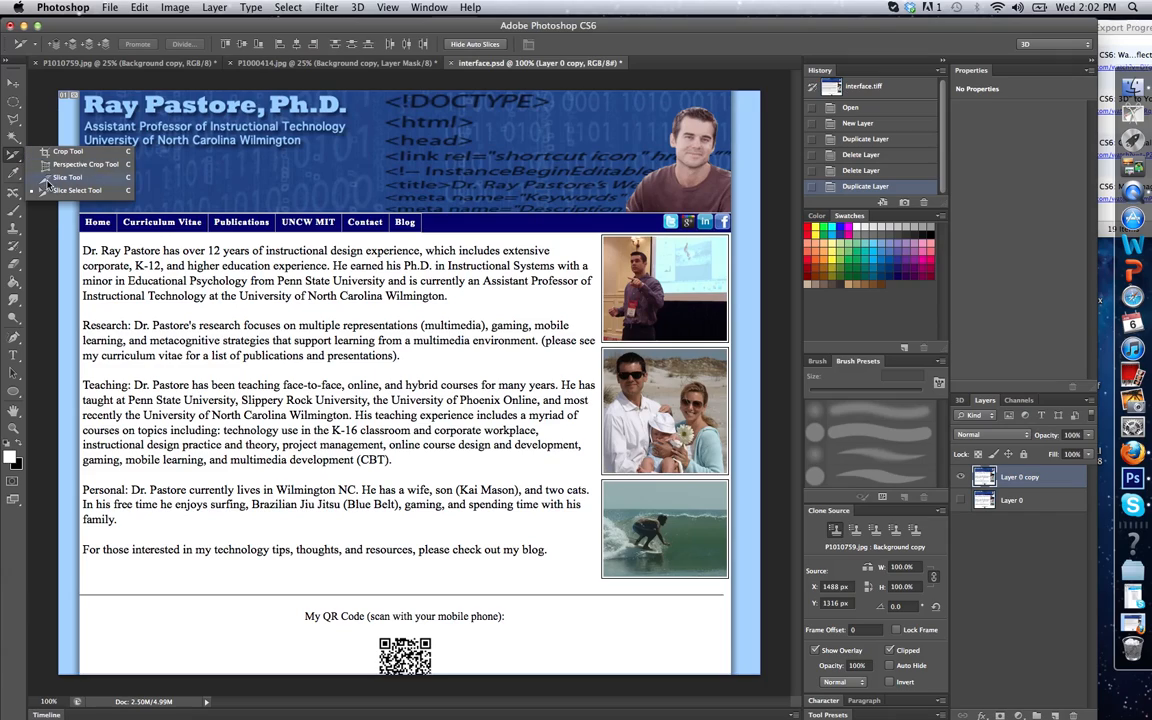
Switch to the Slice Tool from the toolbar to cut the homepage layout into sections
left_click(67, 177)
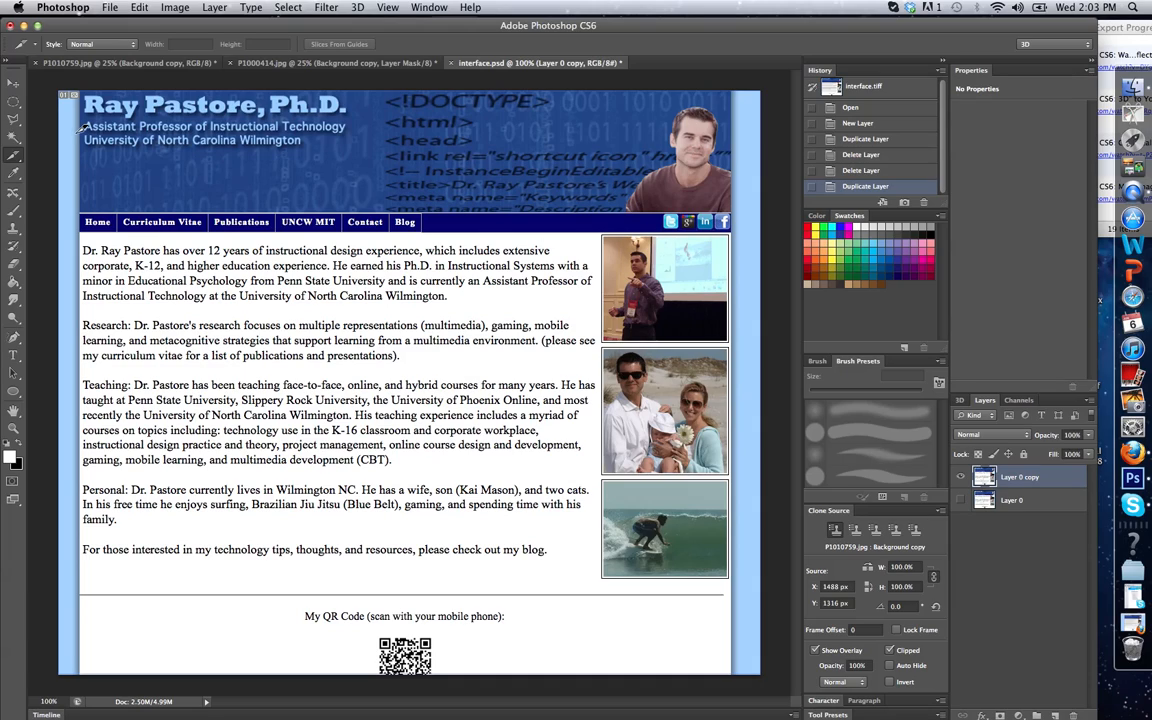
mouse_move(82, 166)
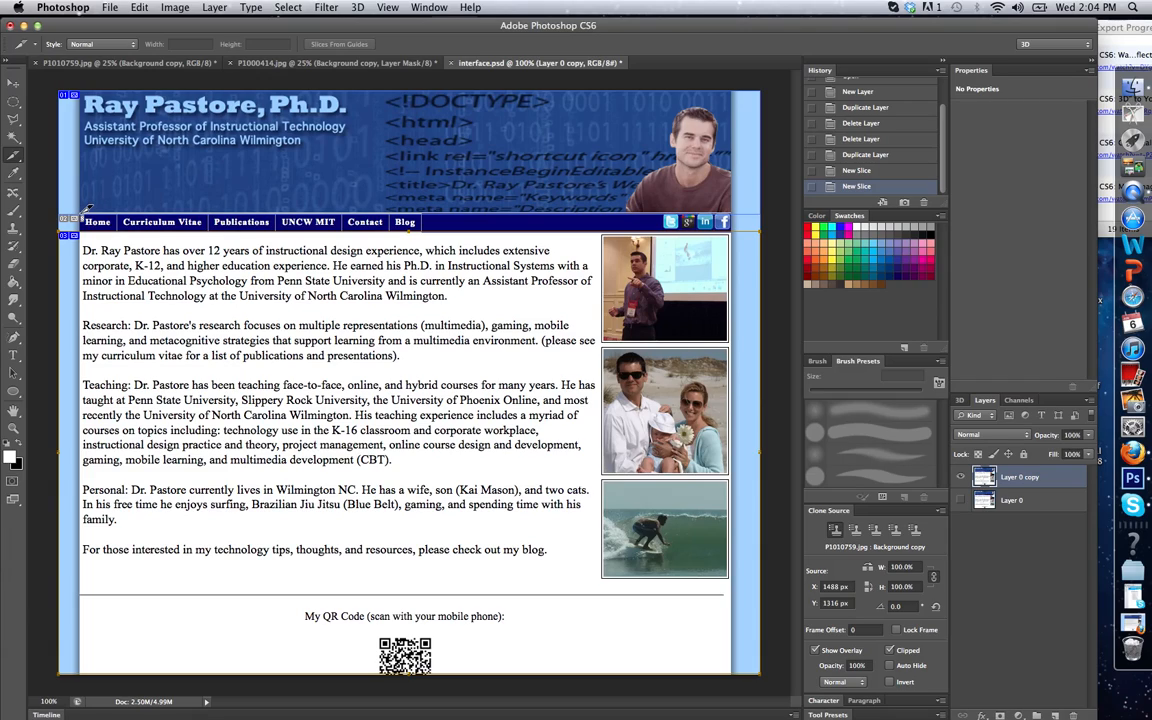
mouse_move(125, 215)
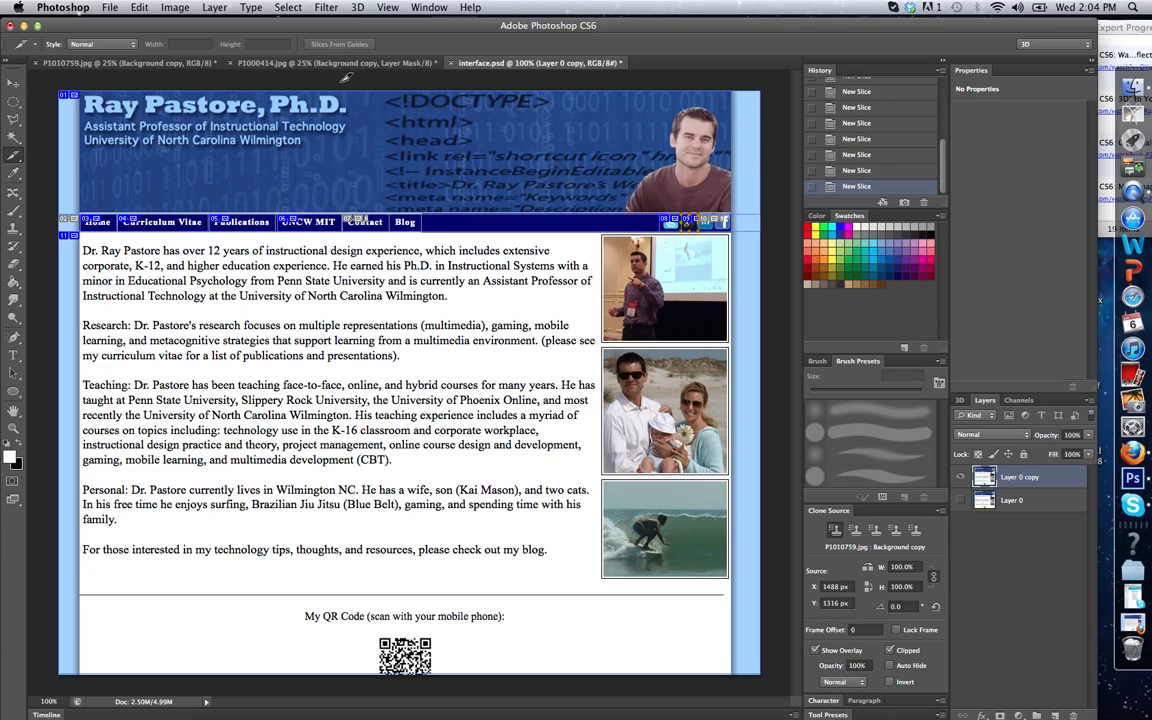
mouse_move(622, 115)
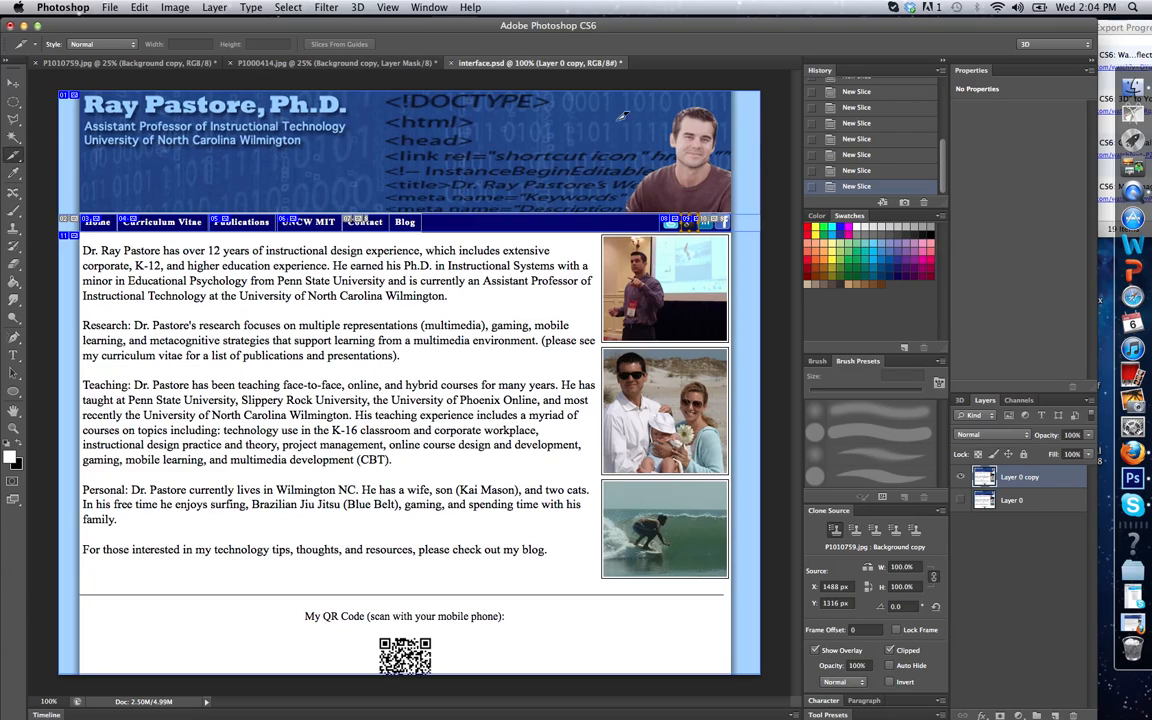
mouse_move(337, 370)
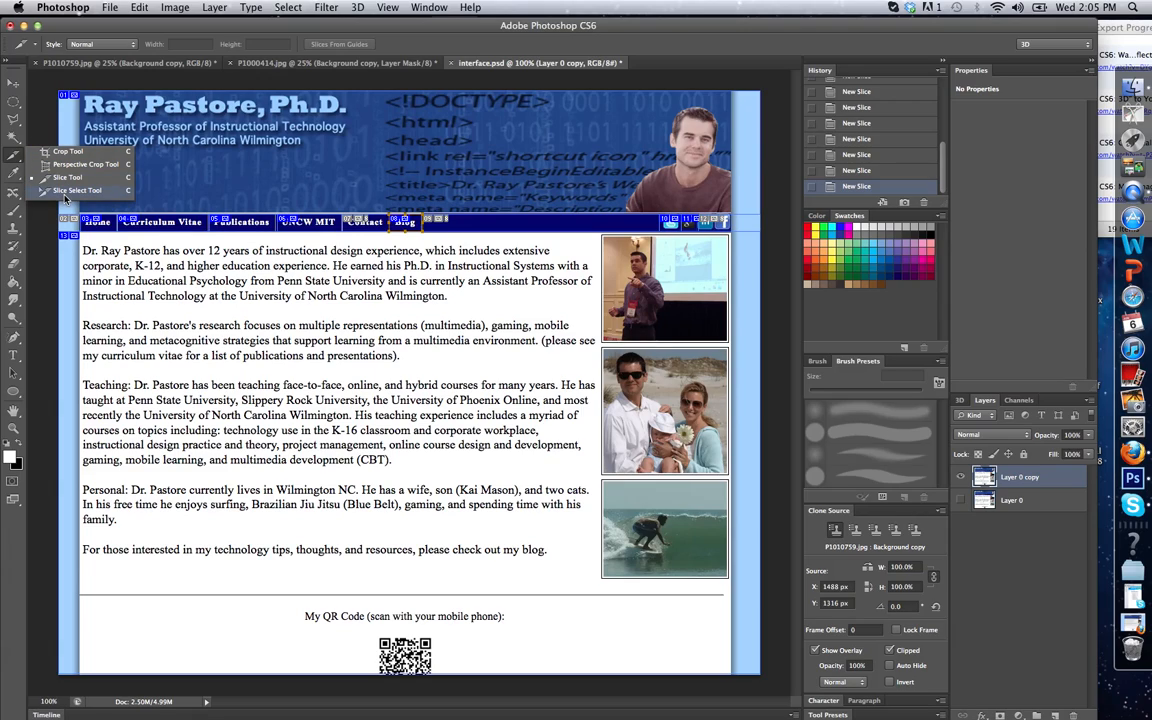
left_click(78, 190)
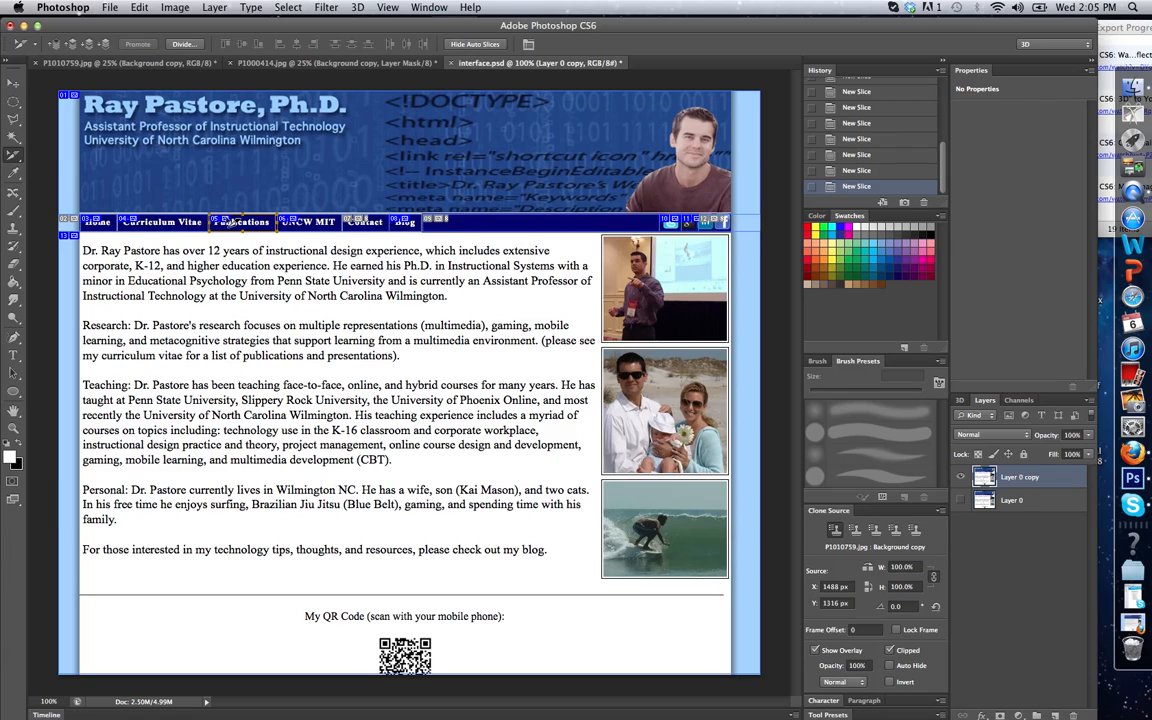
double_click(240, 221)
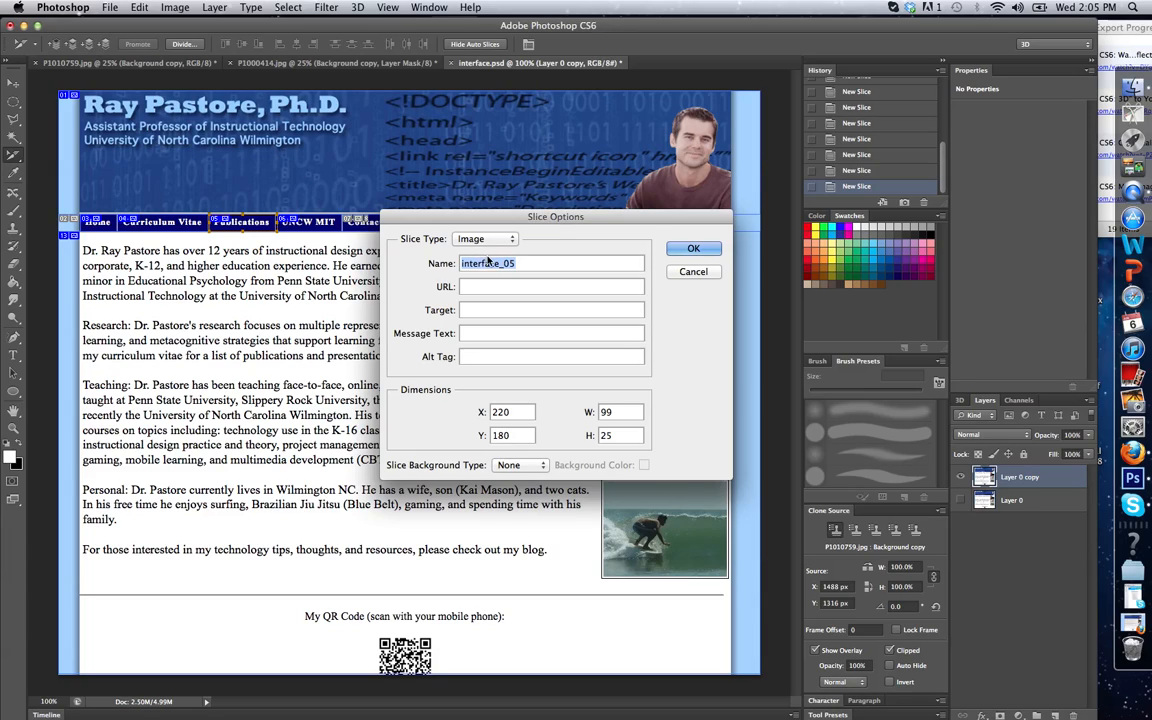
left_click(520, 263)
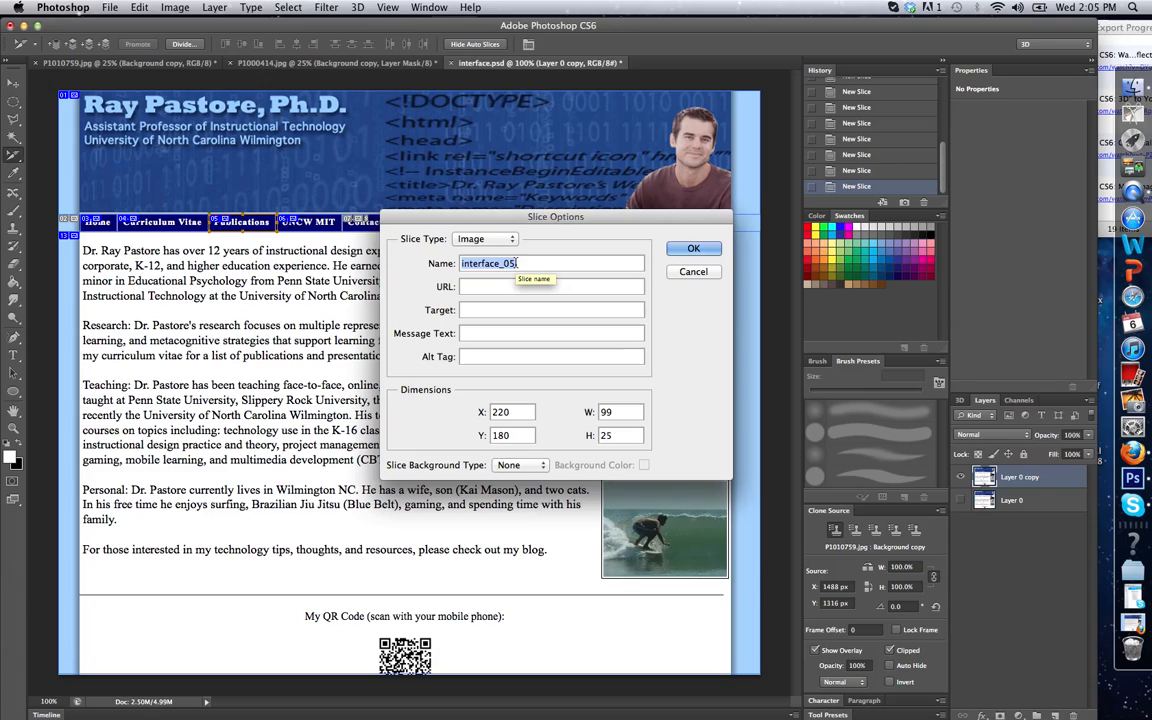
left_click(550, 286)
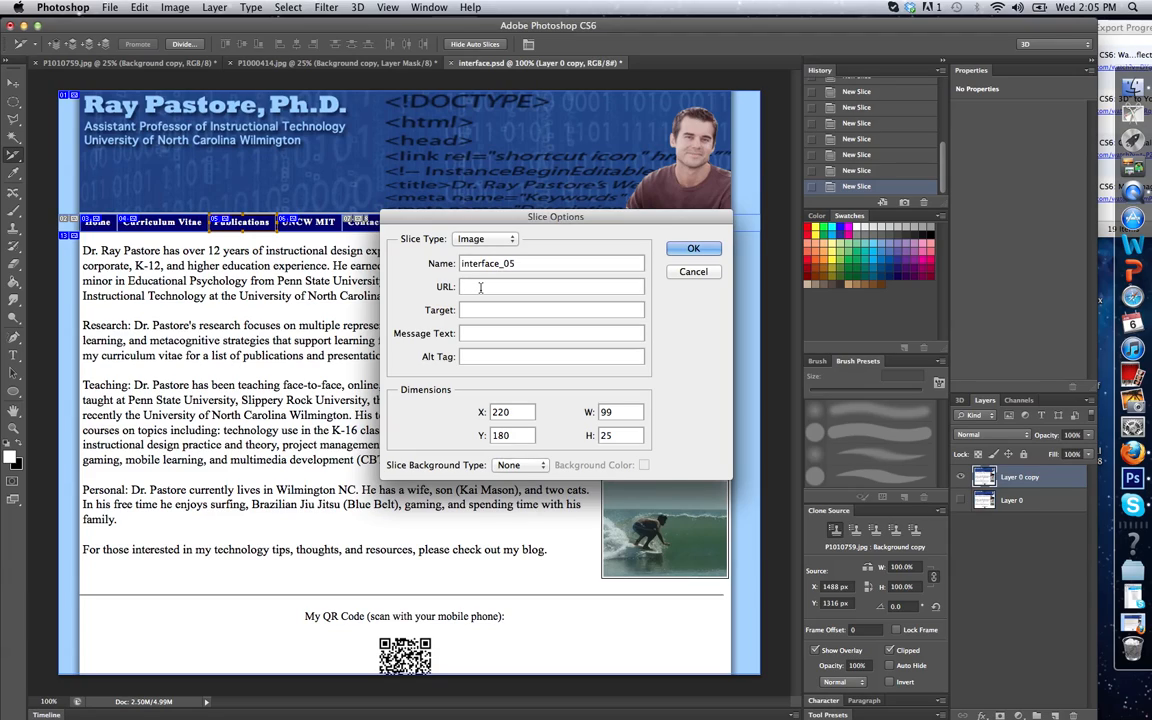
mouse_move(443, 297)
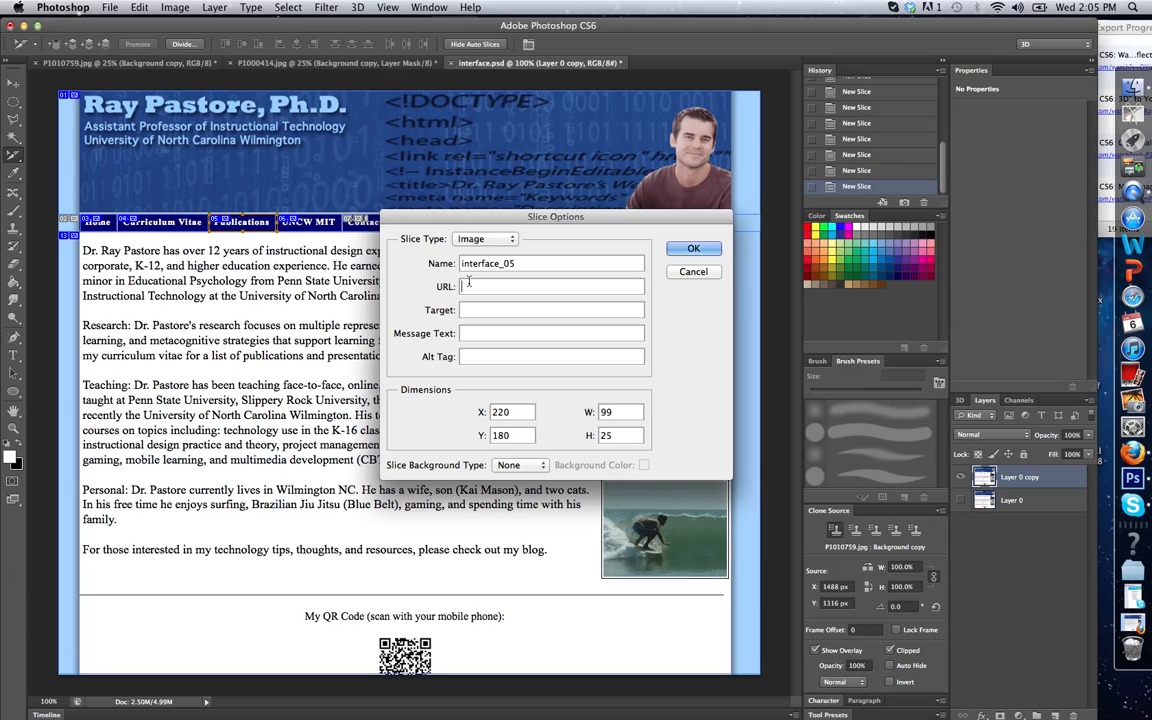
type("http://")
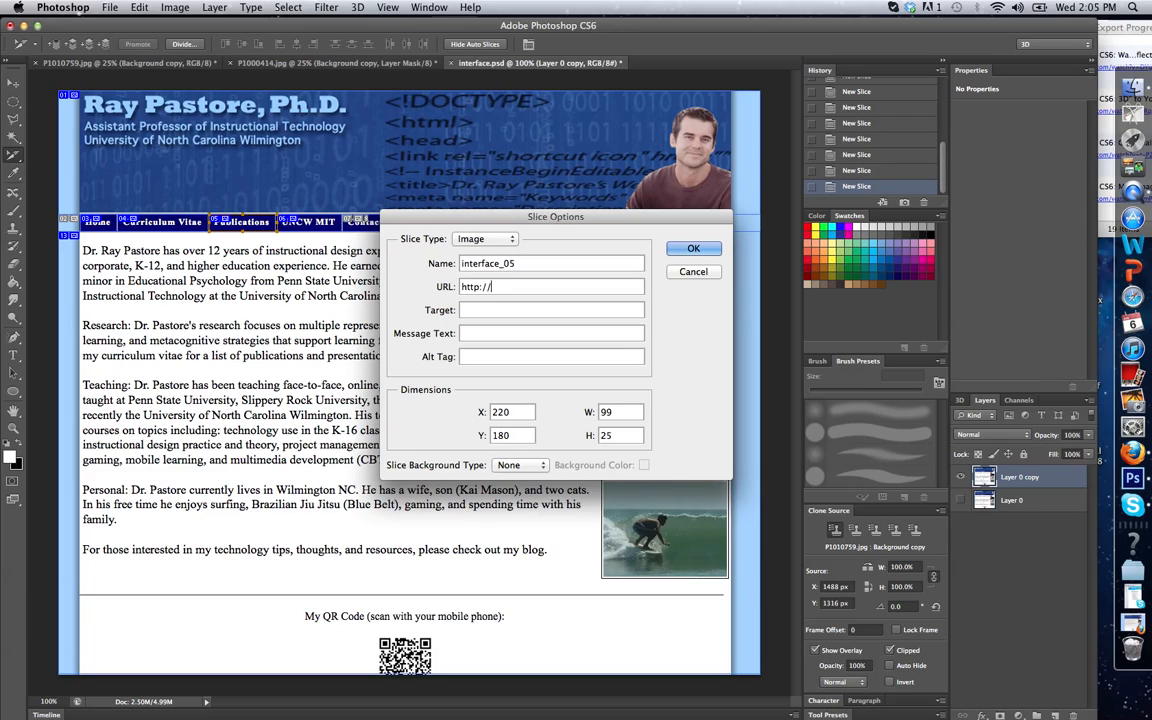
type("raypasto")
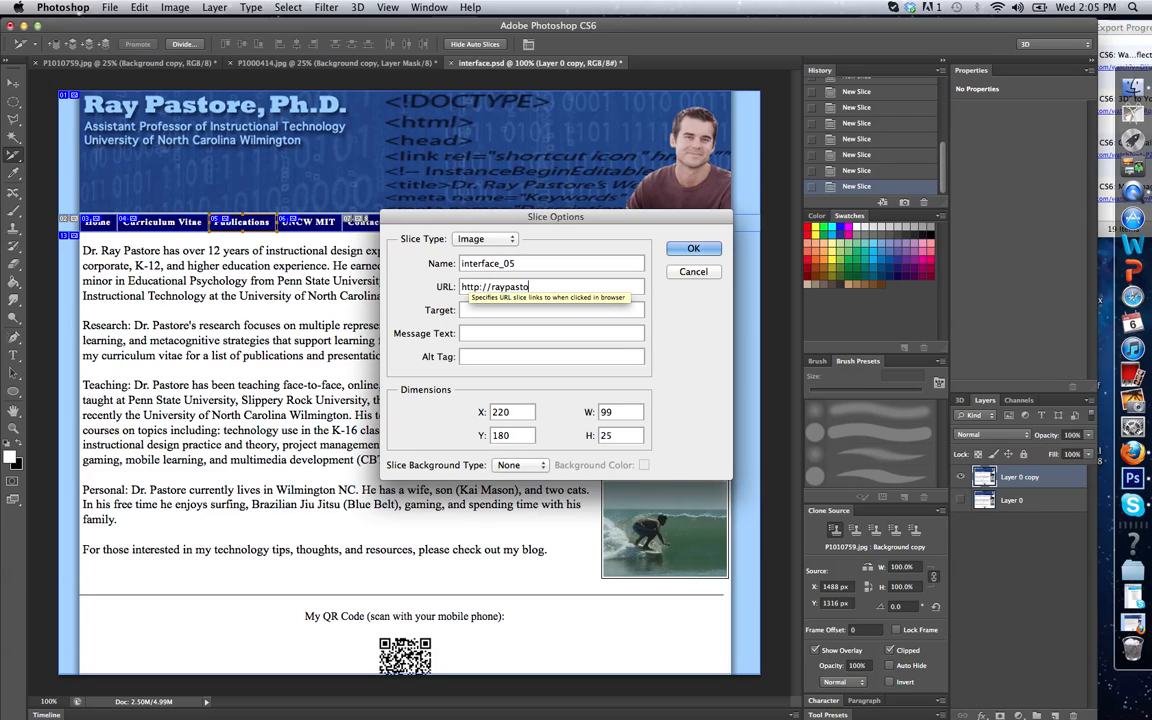
type("store.com/pubs.html")
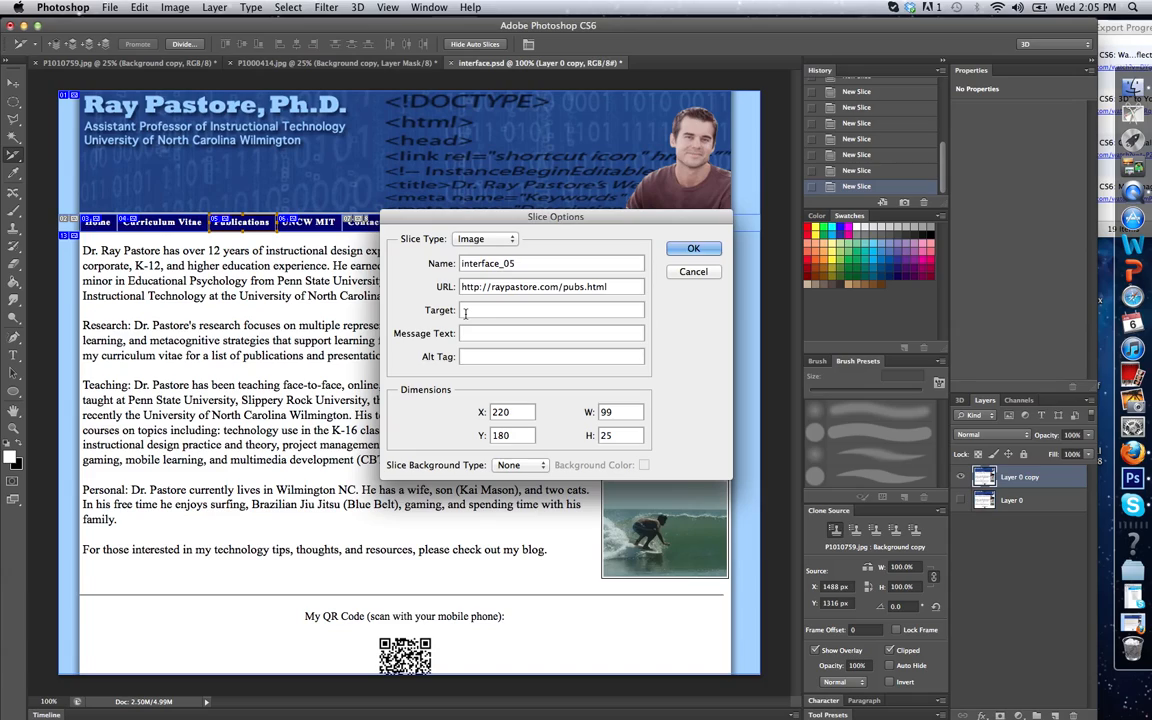
mouse_move(465, 310)
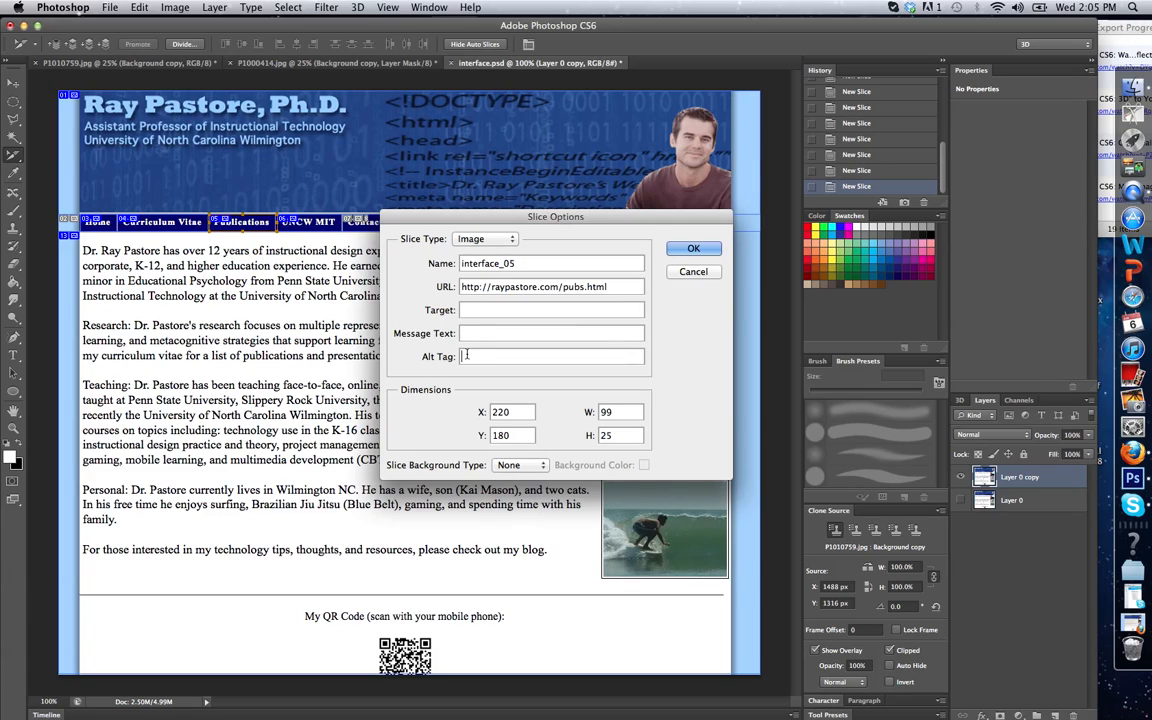
mouse_move(550, 356)
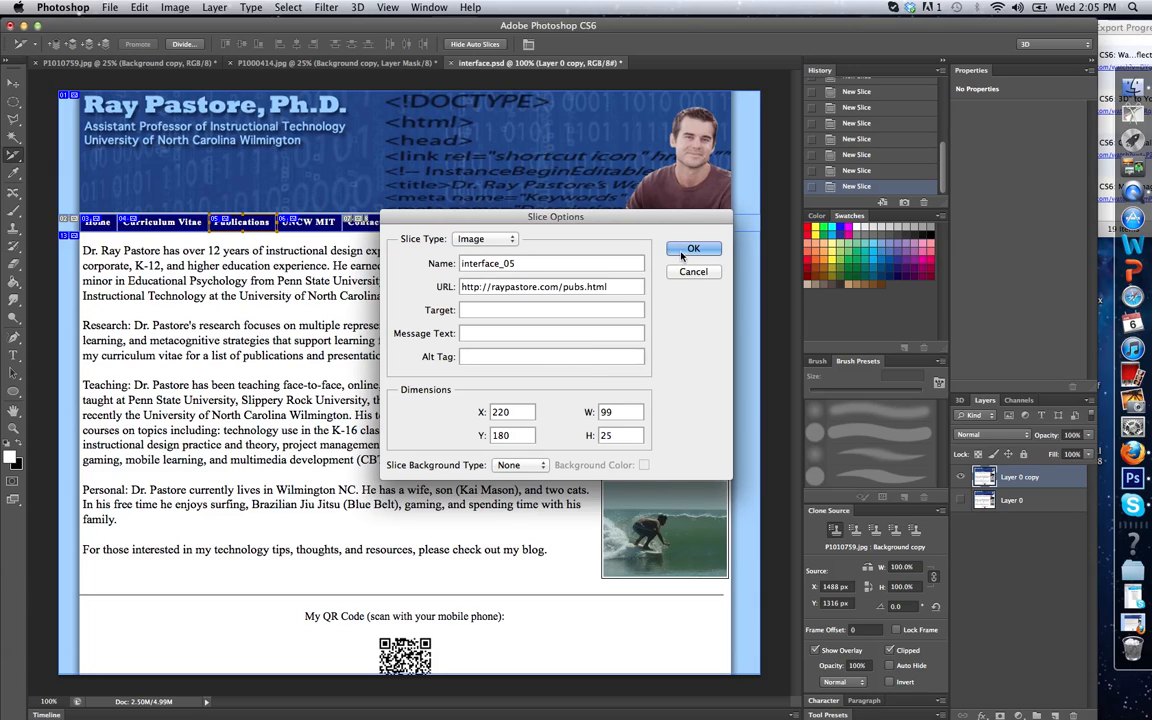
left_click(693, 248)
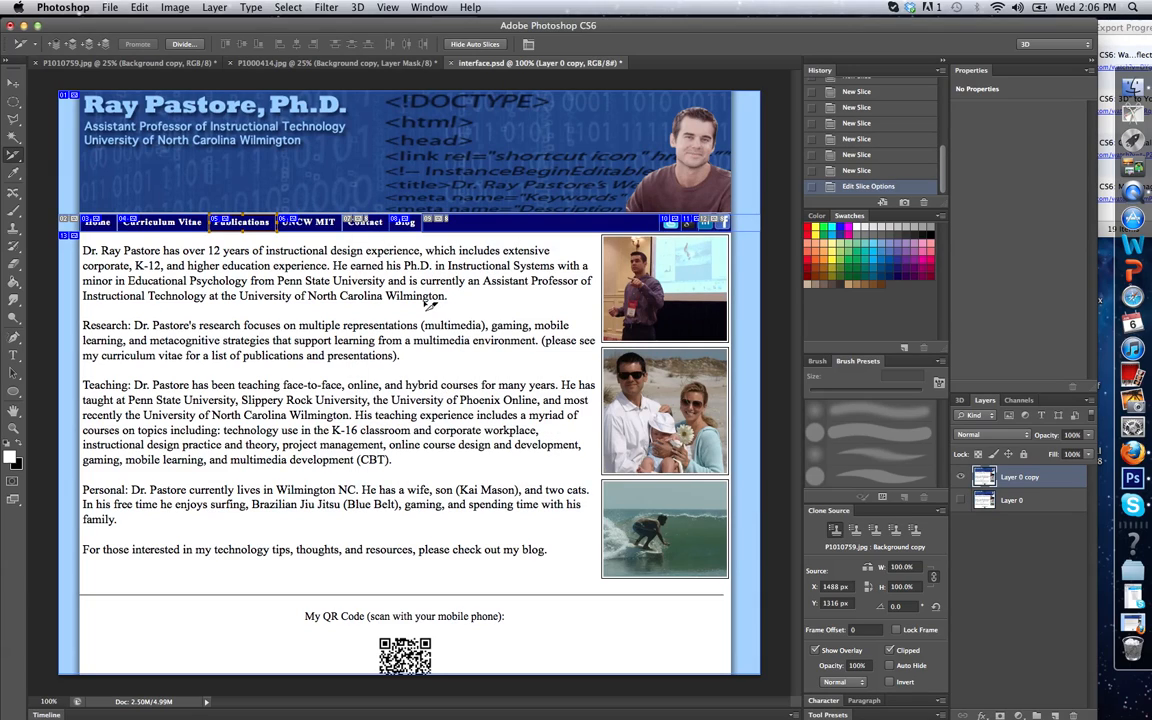
mouse_move(215, 275)
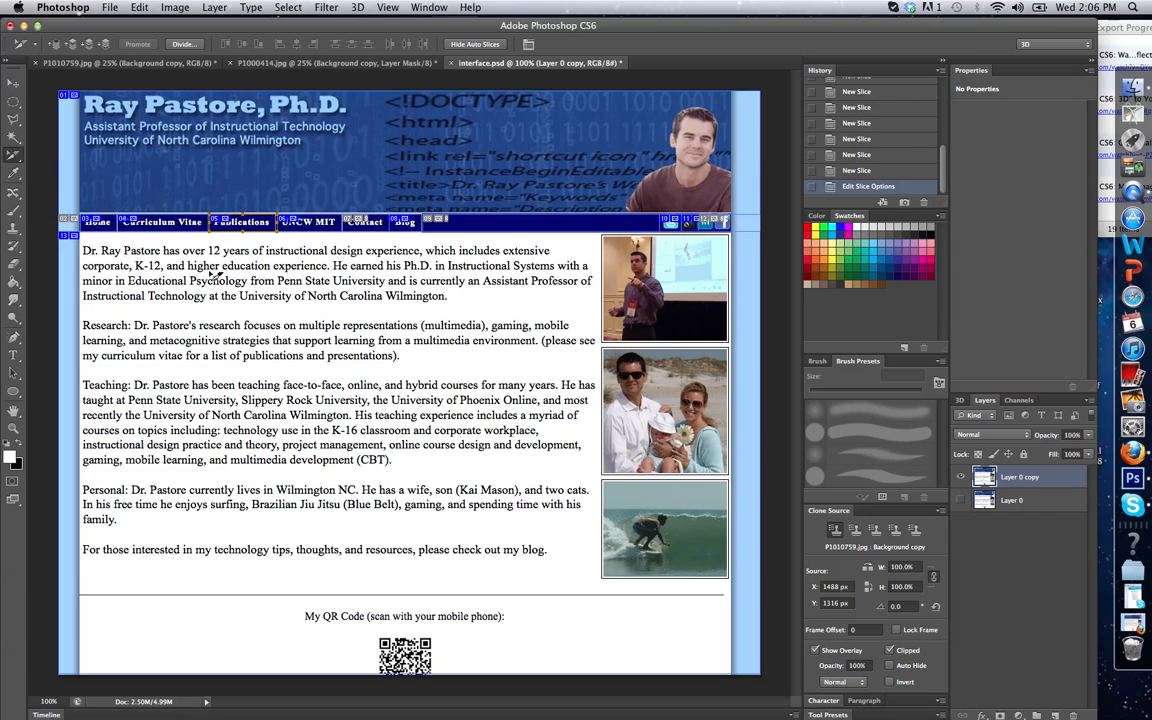
Start Save for Web with JPEG settings and proceed to the save dialog proposing interface.html
left_click(110, 7)
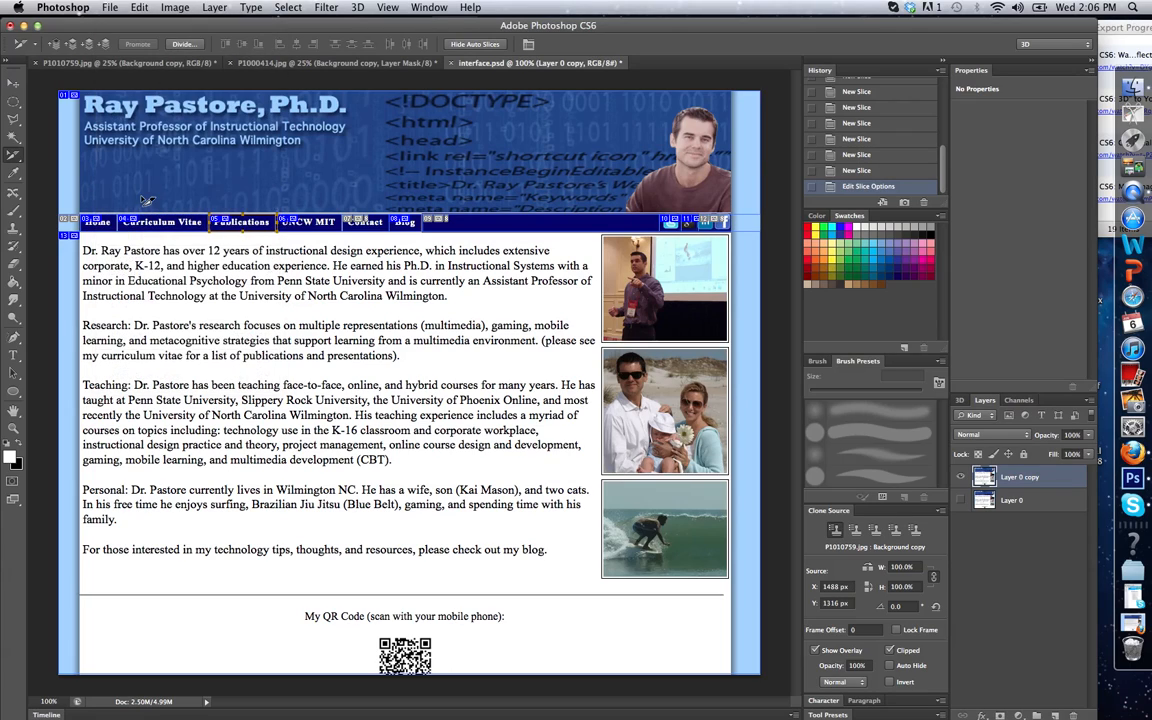
mouse_move(141, 198)
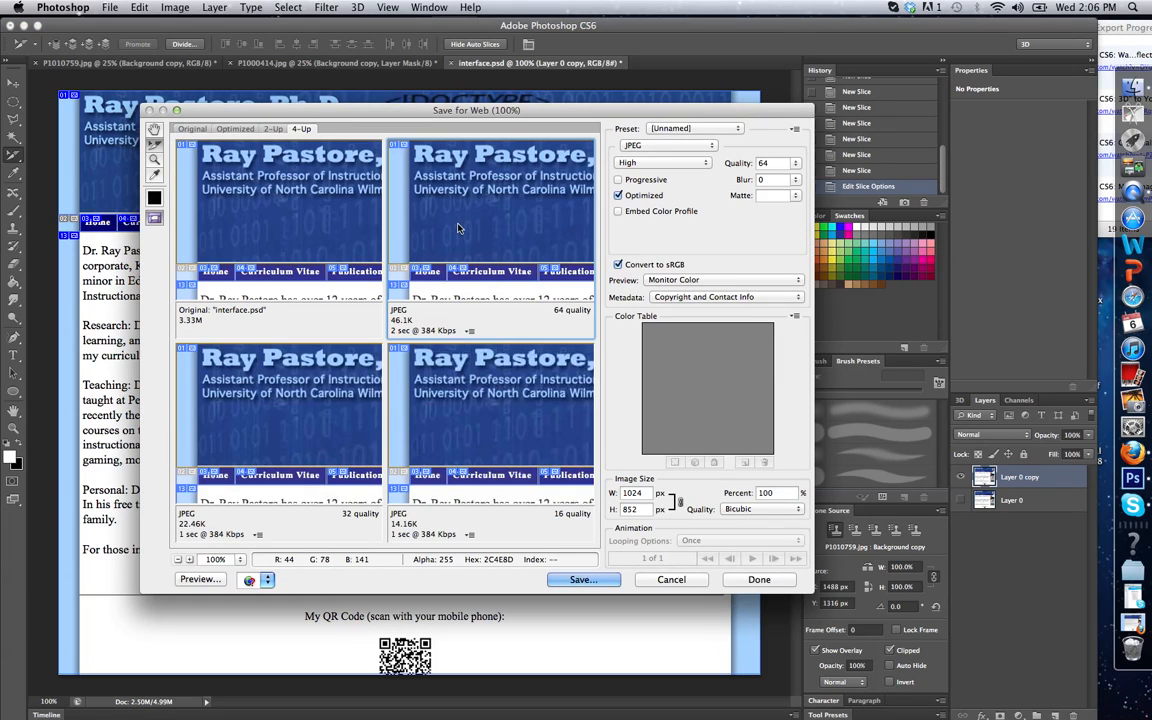
mouse_move(557, 574)
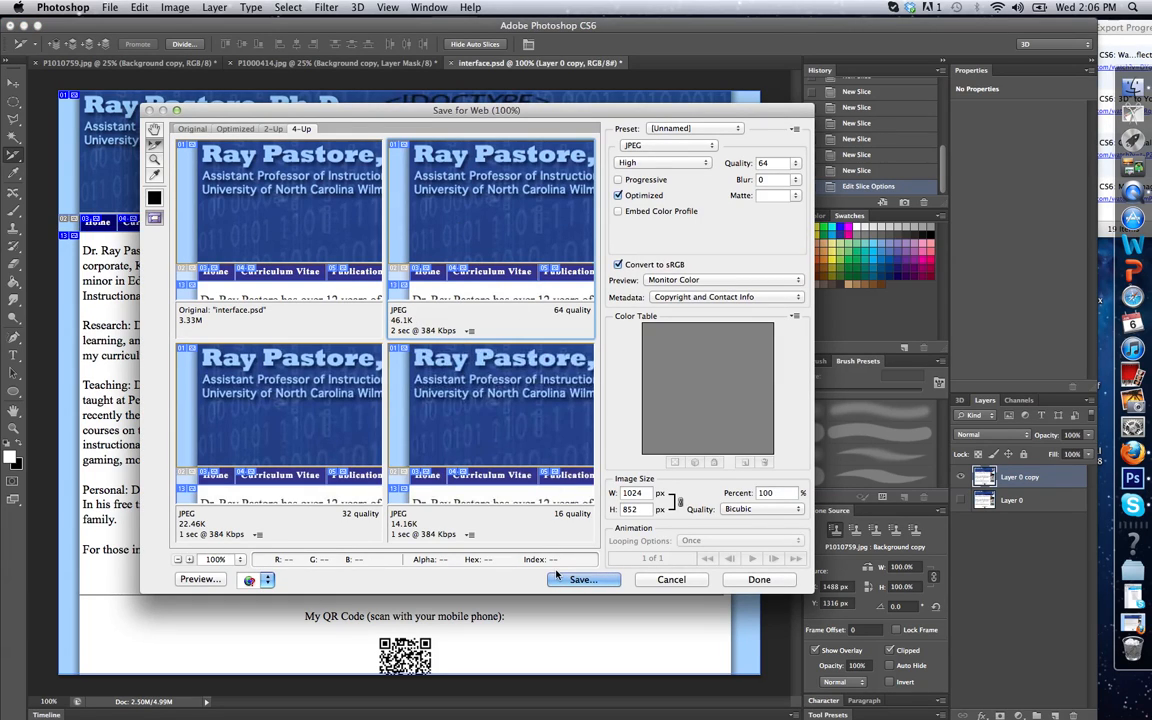
left_click(583, 580)
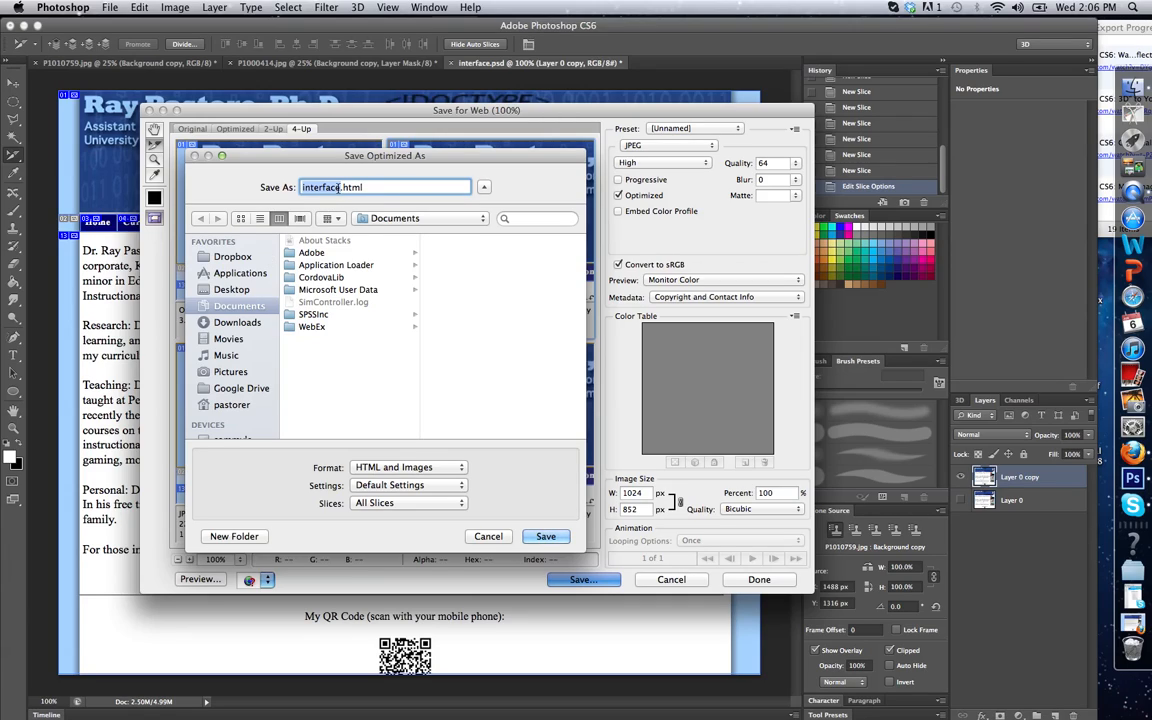
Save interface.html as HTML and Images for All Slices into the desktop mywebsite folder
left_click(231, 289)
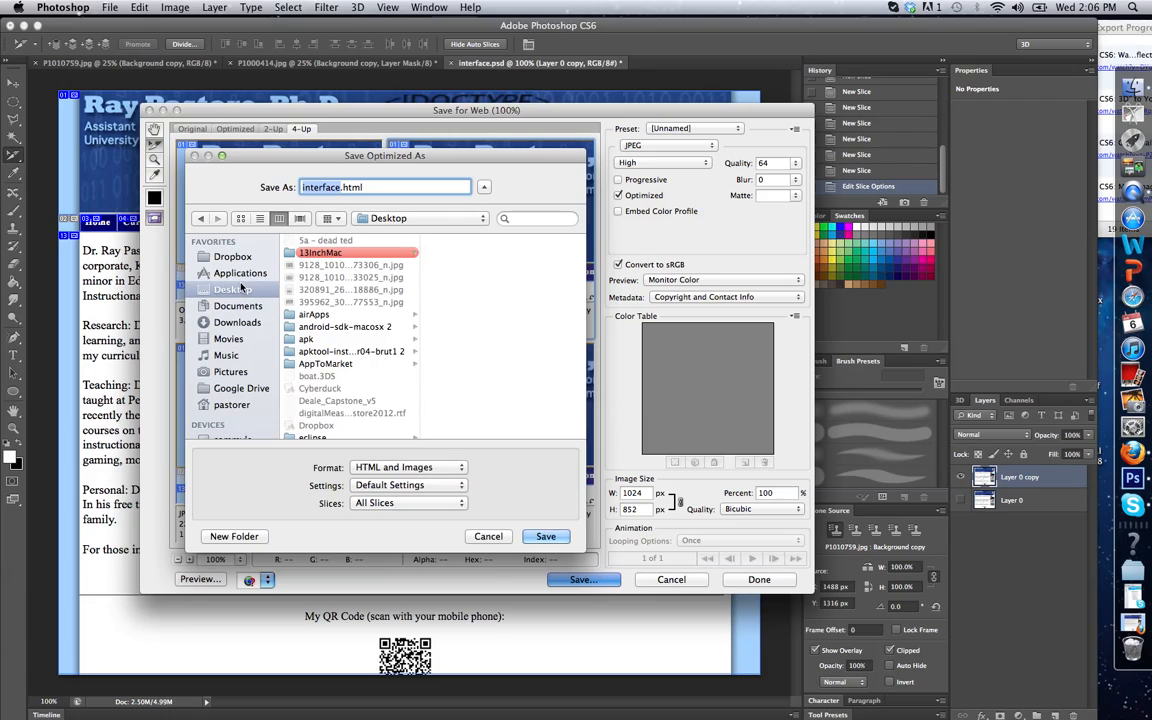
scroll("down", 3)
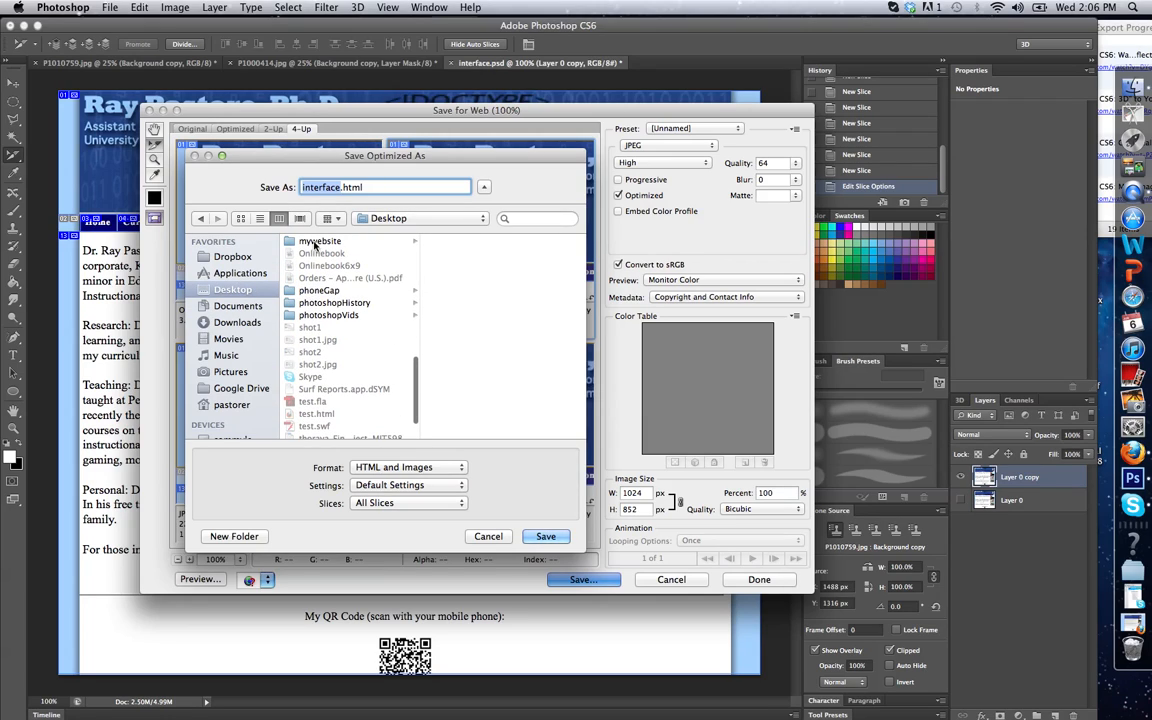
left_click(320, 241)
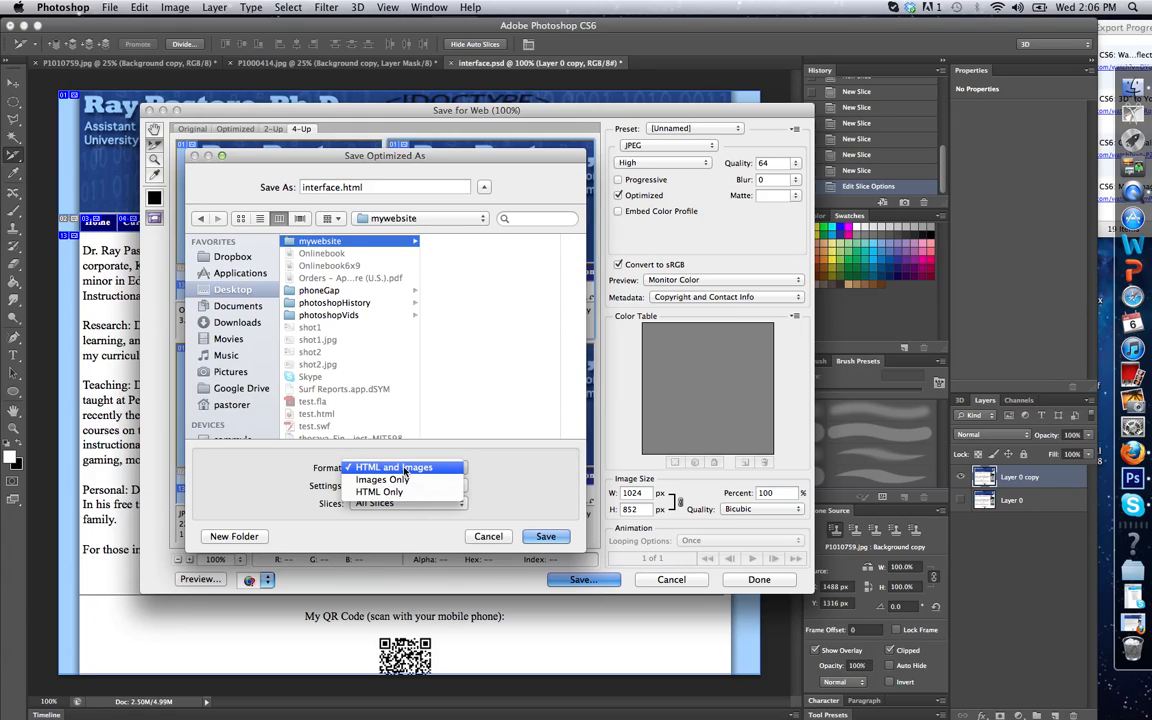
mouse_move(380, 479)
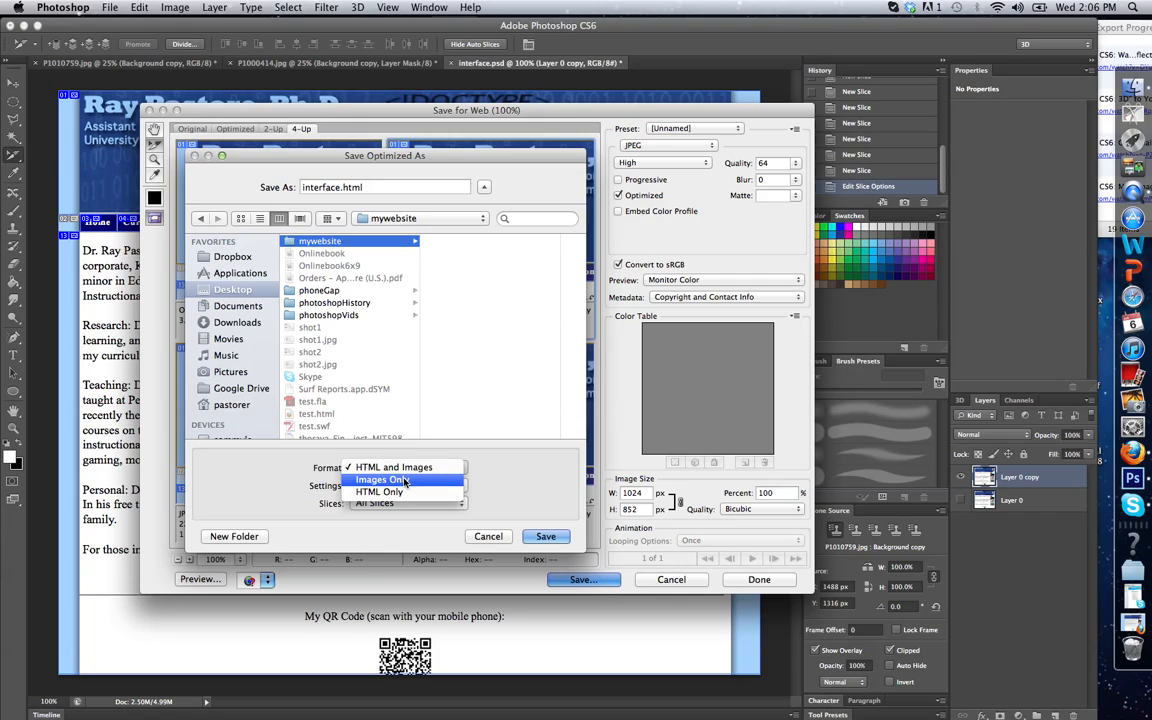
mouse_move(380, 491)
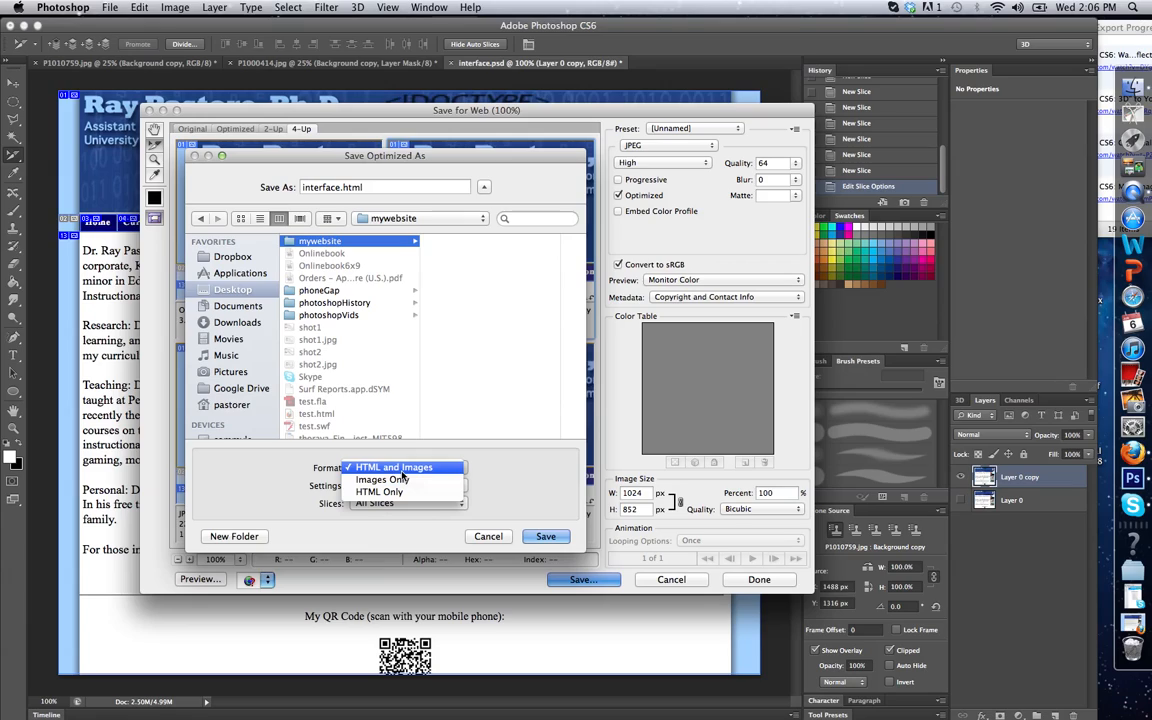
left_click(393, 467)
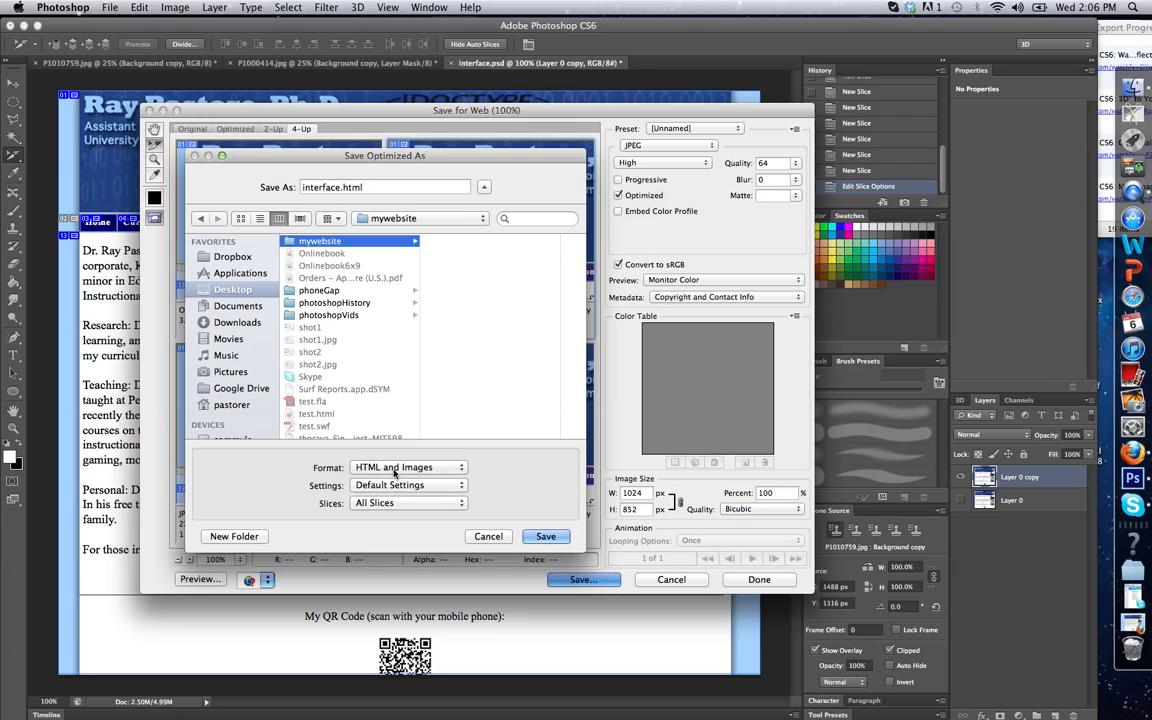
left_click(408, 503)
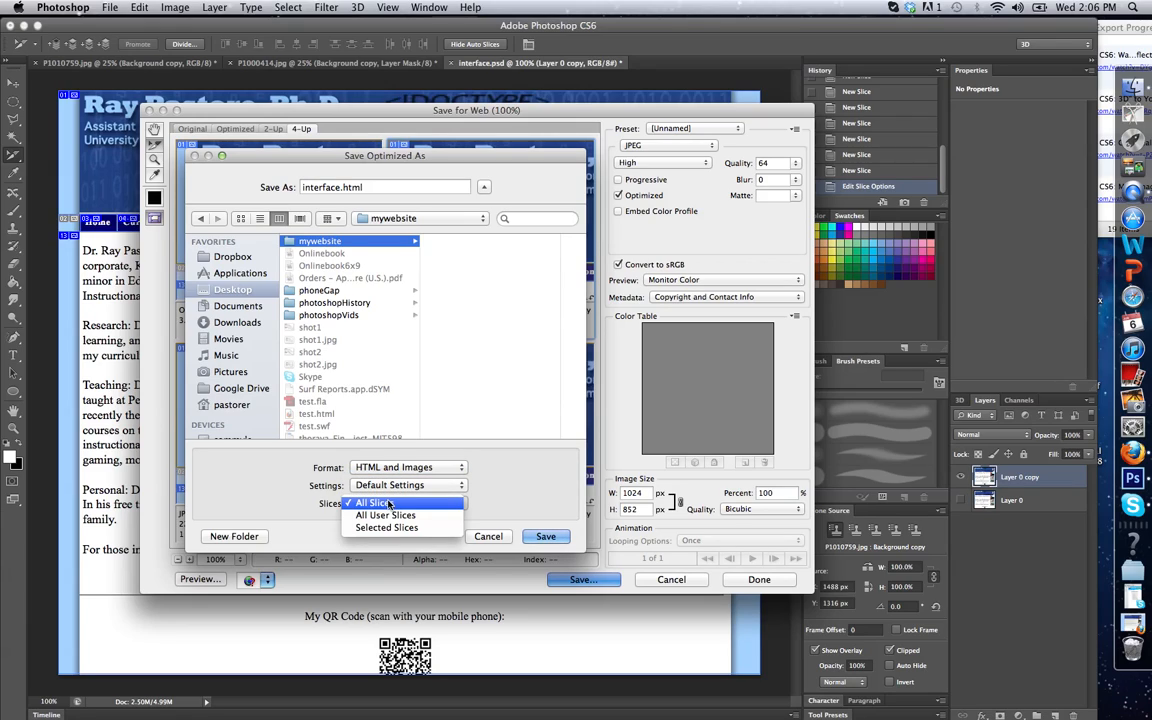
left_click(373, 502)
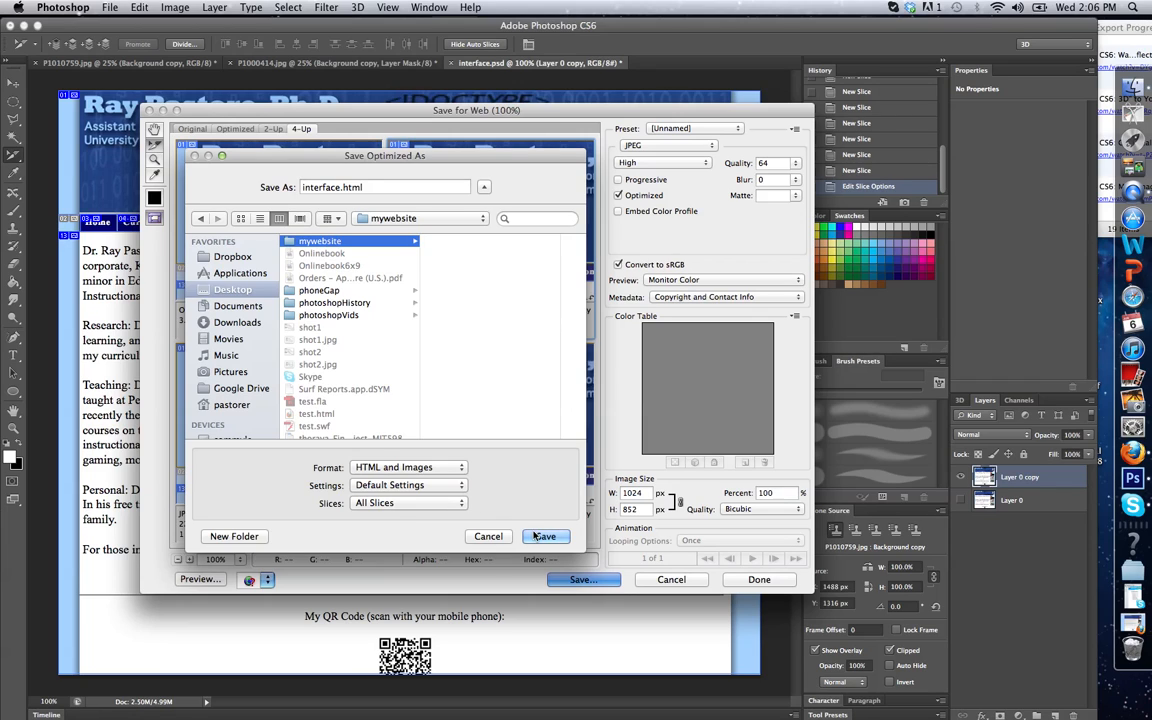
left_click(545, 536)
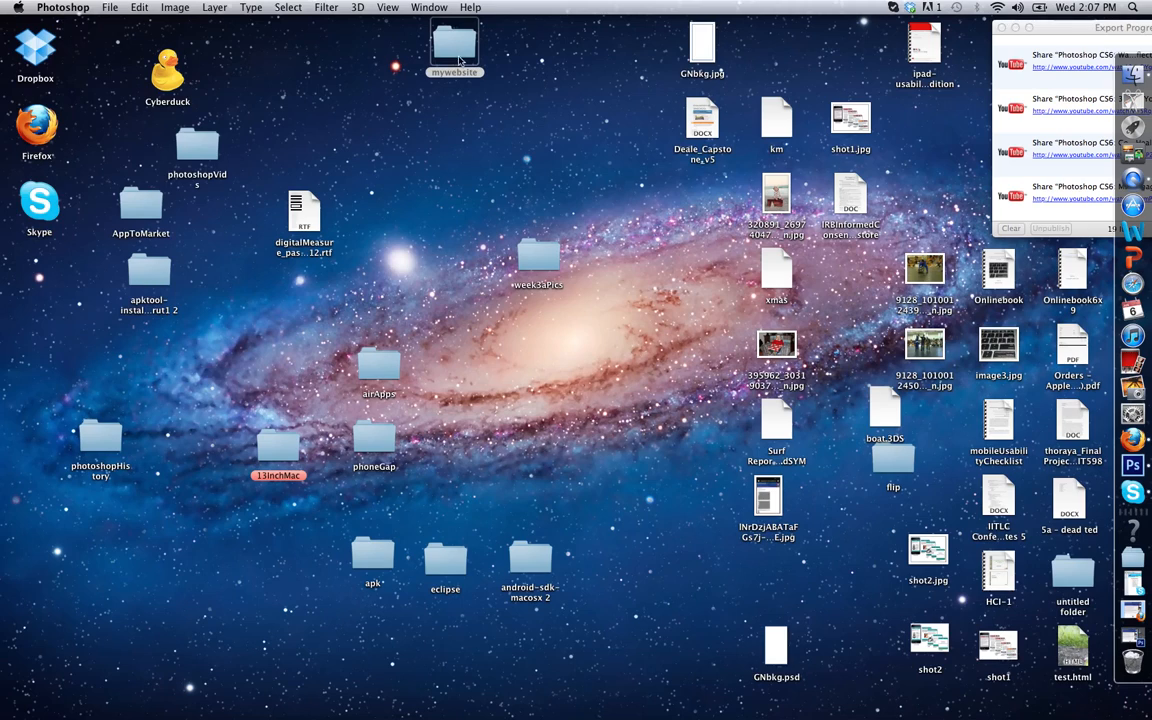
double_click(454, 45)
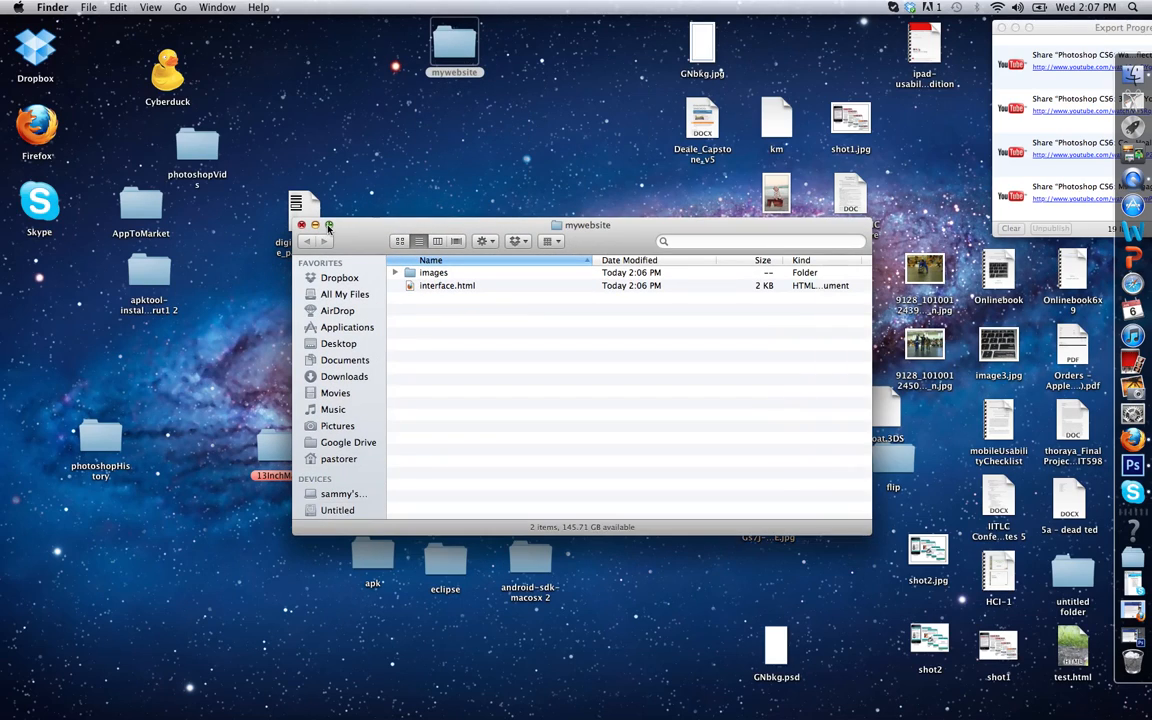
Zoom the mywebsite Finder window to full screen and select interface.html, then the images folder
left_click(329, 224)
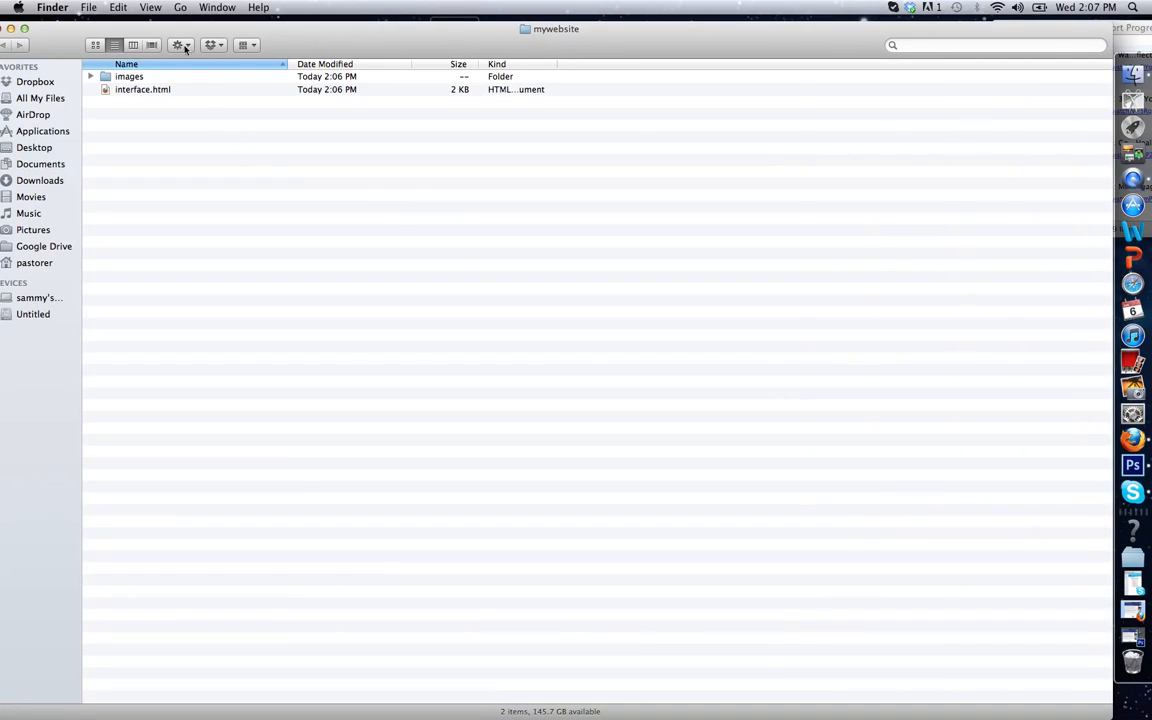
left_click(167, 89)
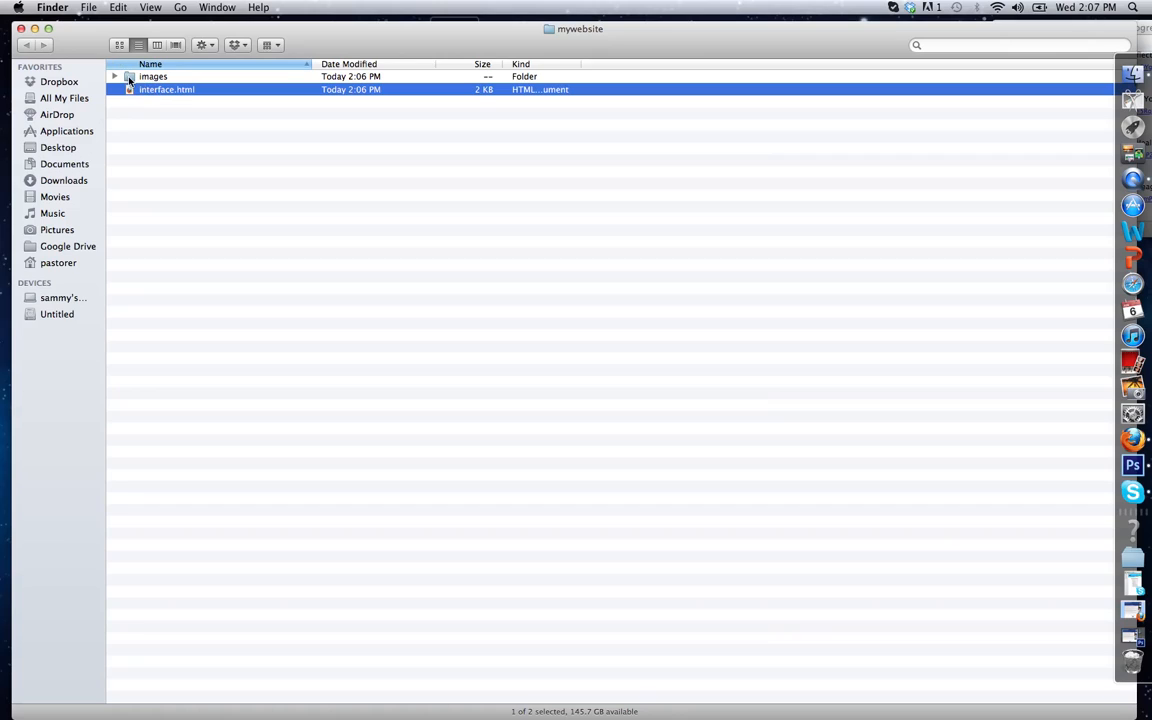
left_click(152, 76)
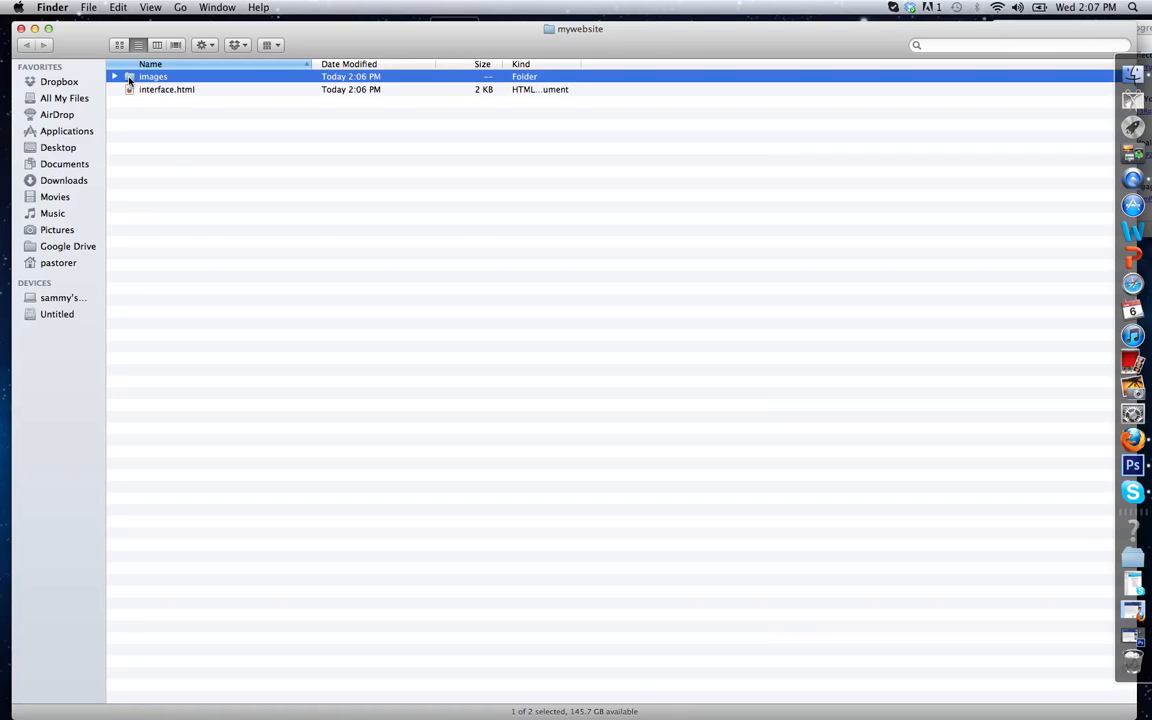
Quick Look through the exported slice JPEGs — blue bar, social icons, Blog, UNCW MIT buttons — then close the preview
double_click(152, 76)
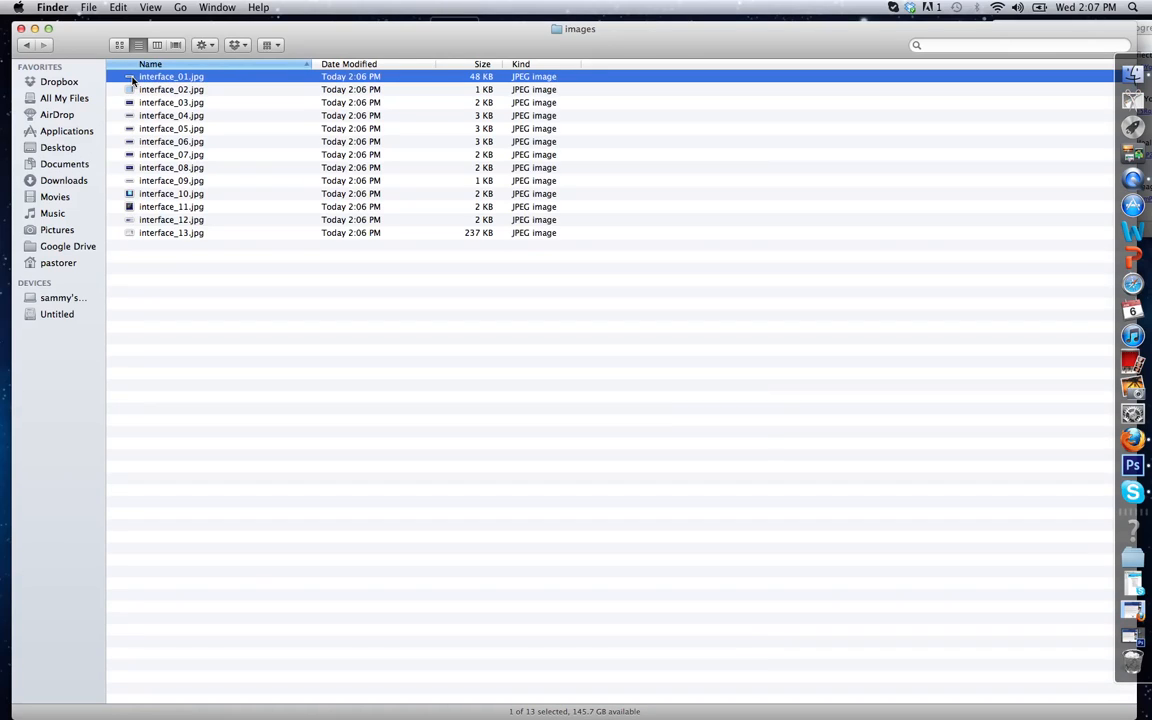
key("space")
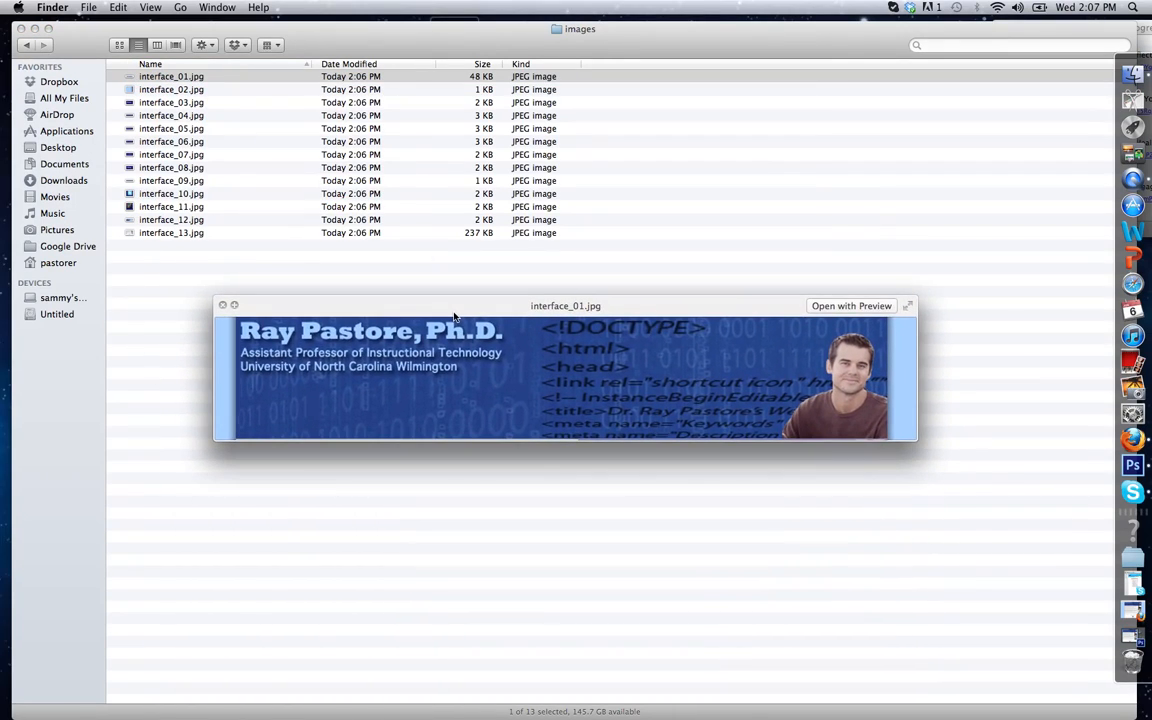
left_click(171, 89)
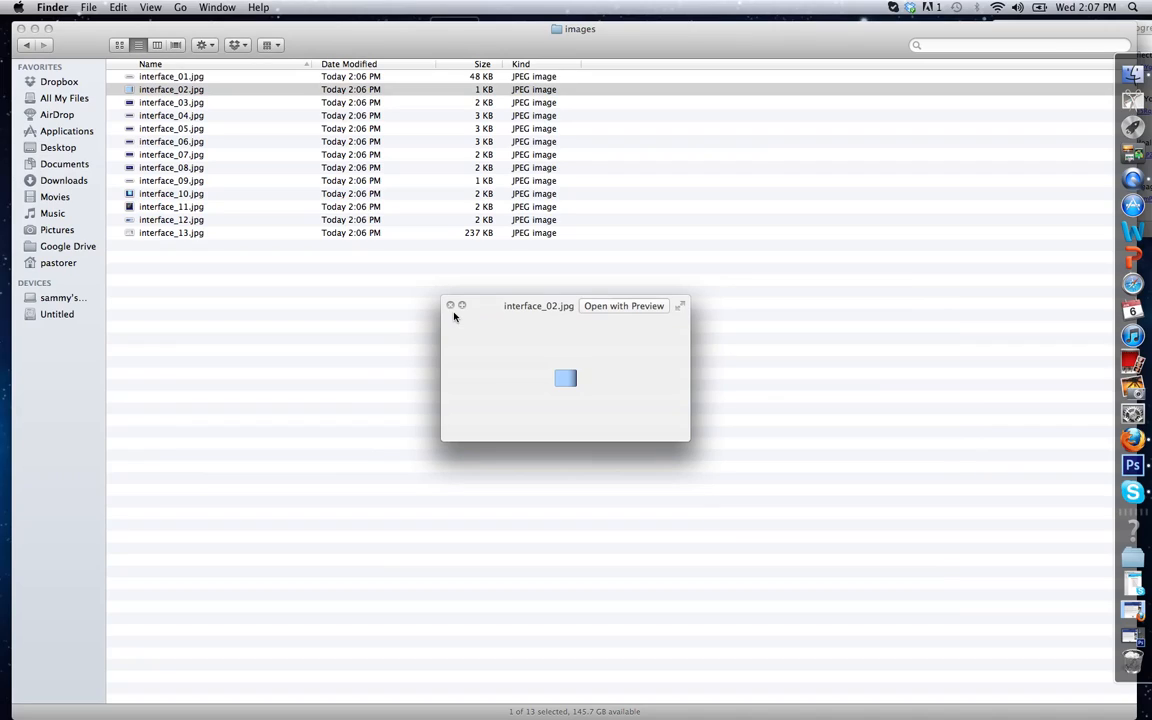
left_click(171, 128)
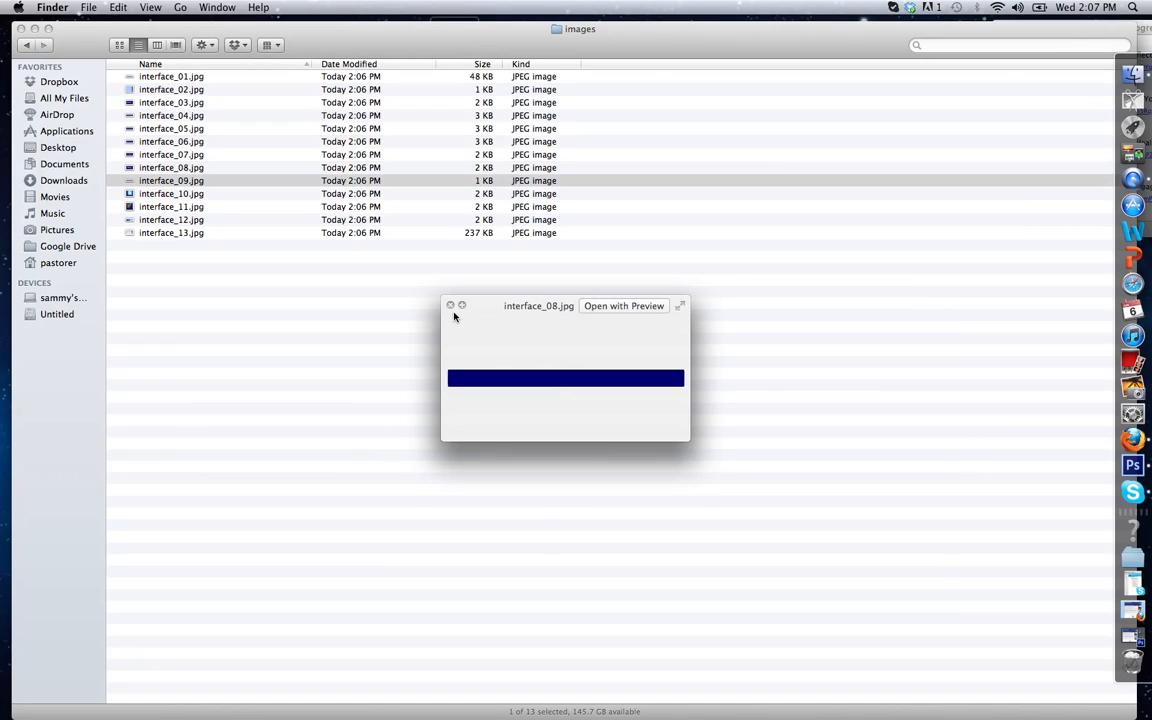
left_click(170, 219)
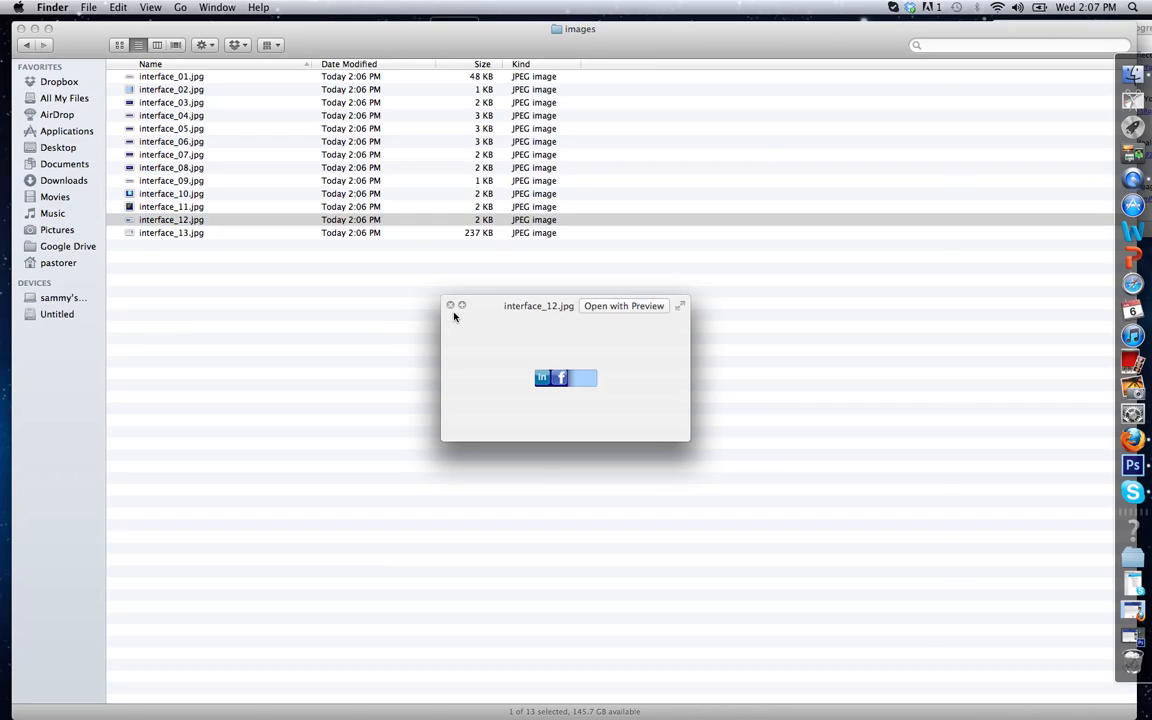
left_click(171, 233)
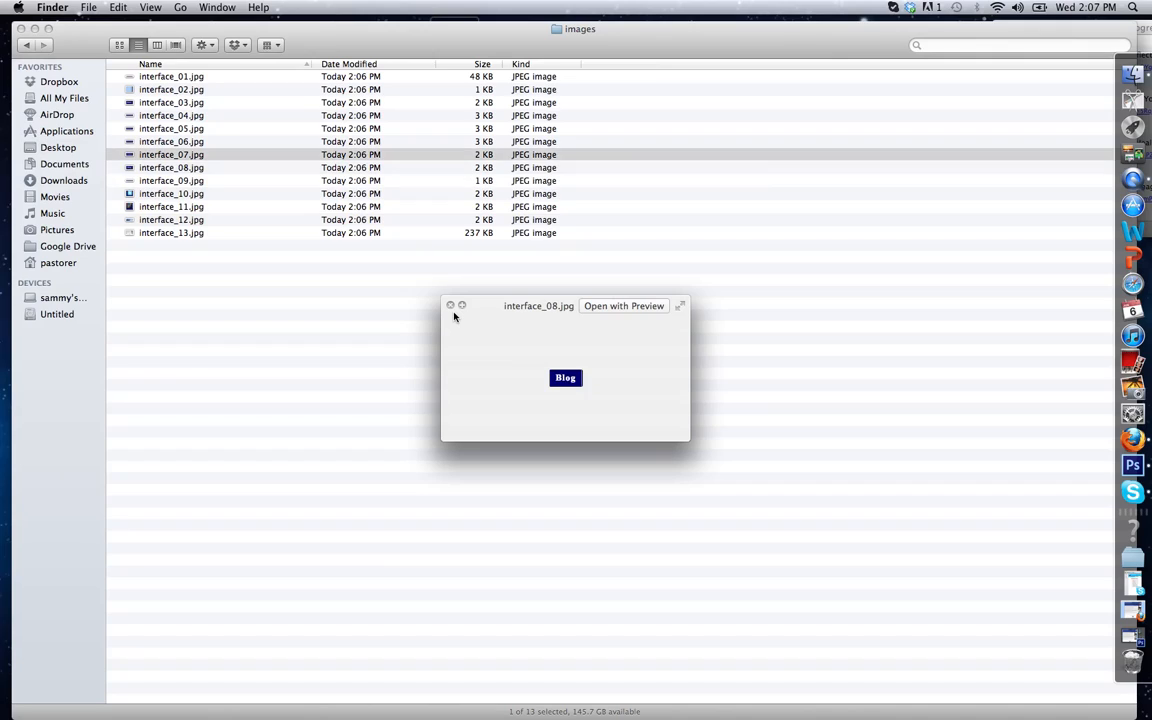
left_click(170, 89)
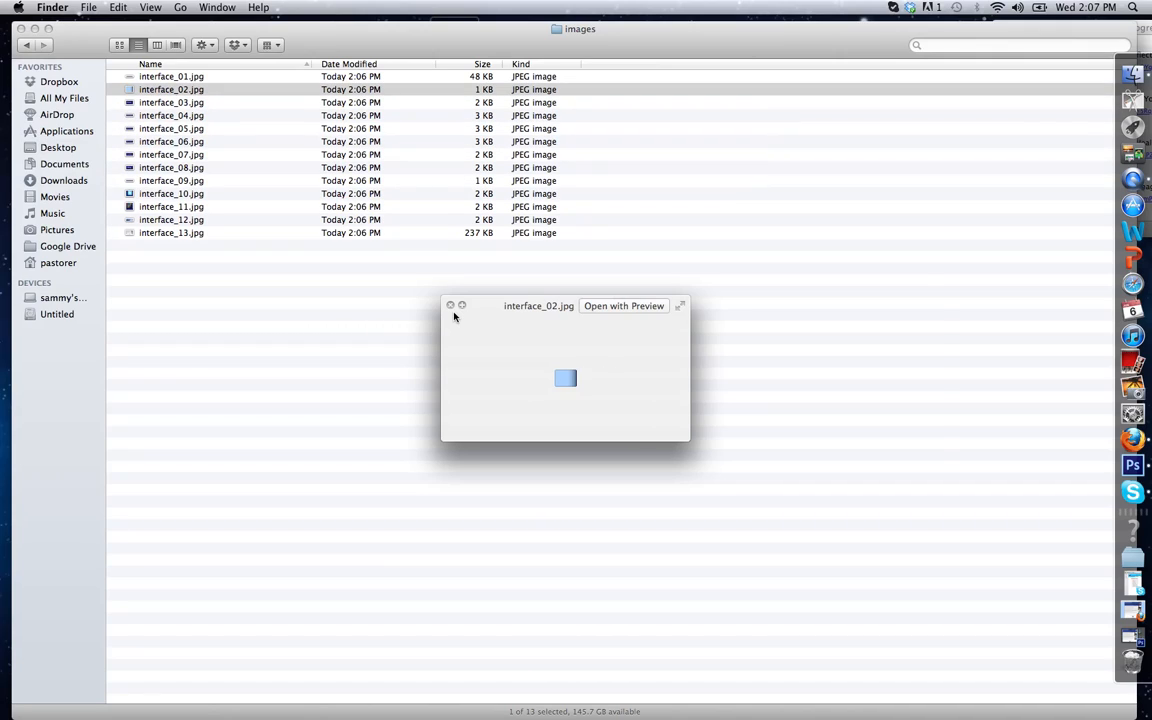
left_click(171, 128)
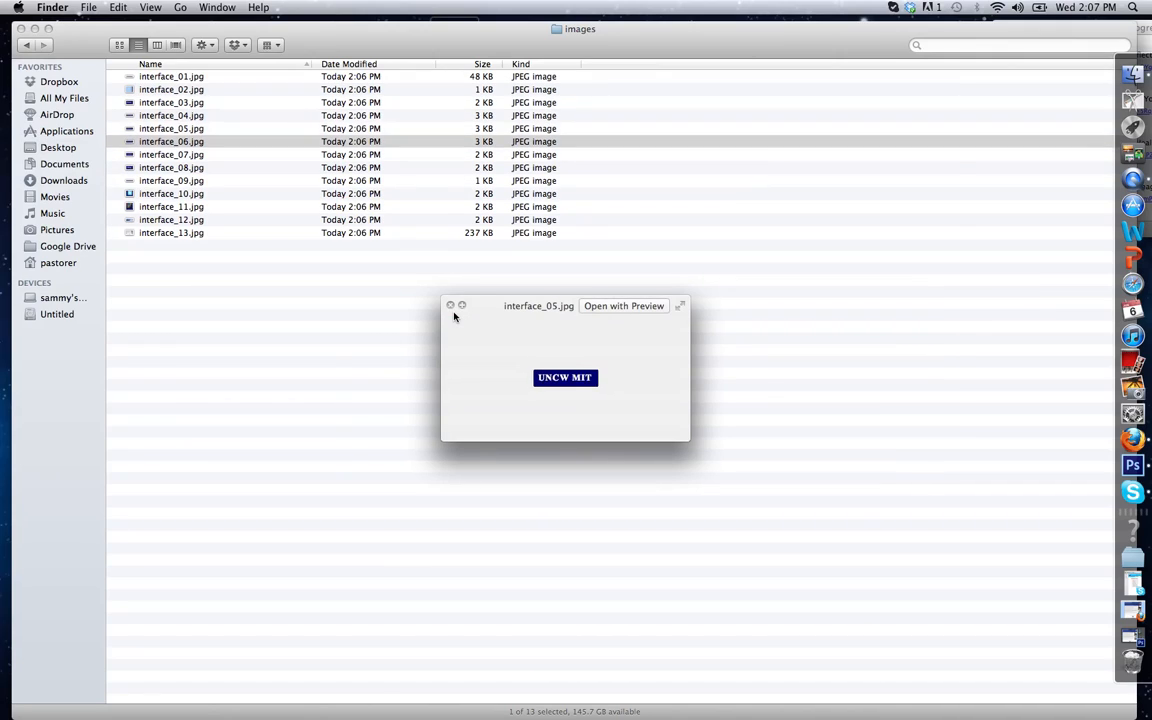
left_click(171, 206)
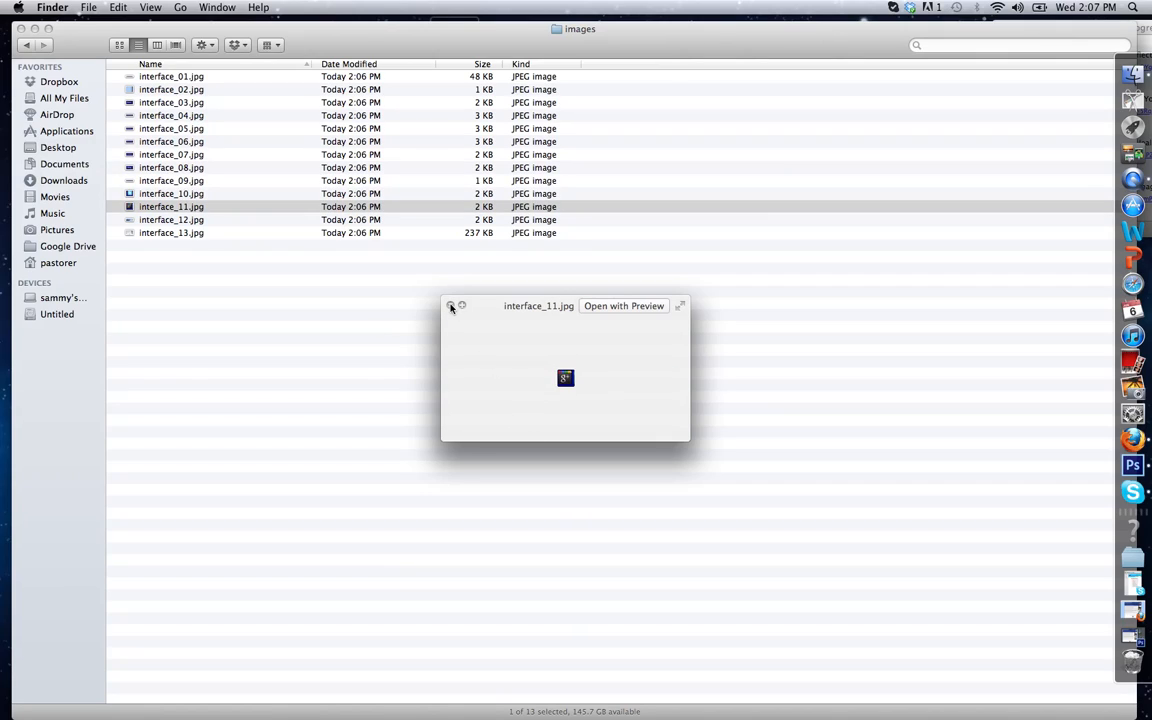
left_click(451, 306)
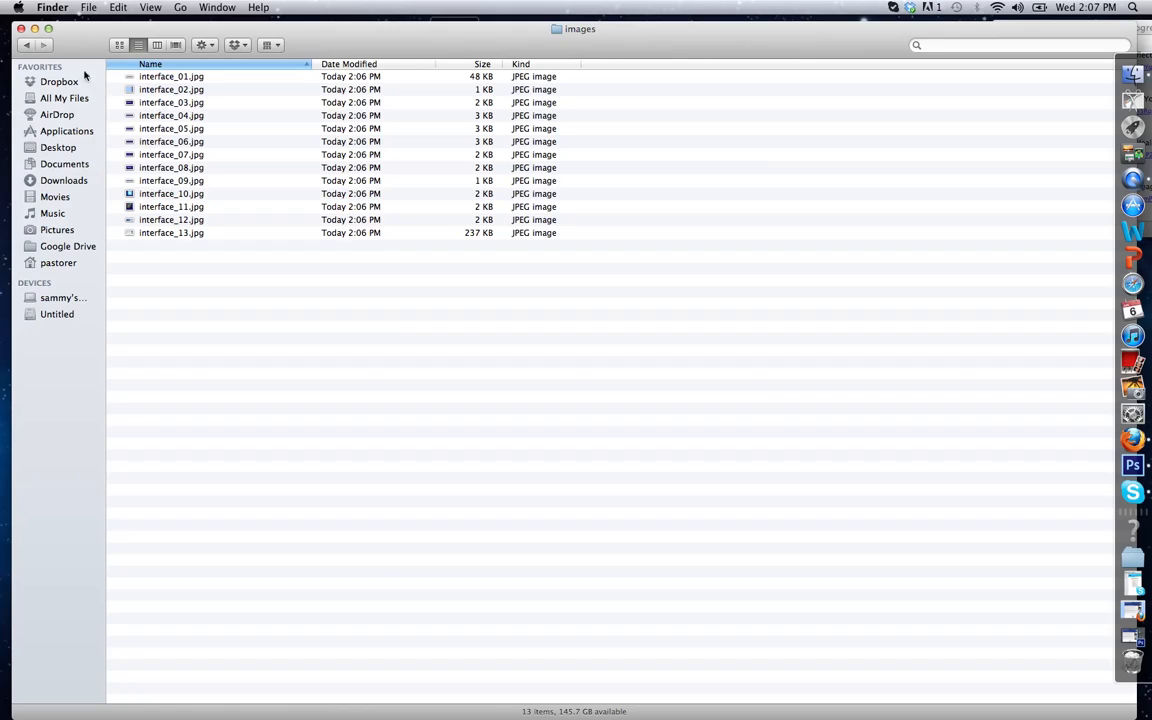
Return to the mywebsite folder and launch interface.html in Firefox
left_click(27, 45)
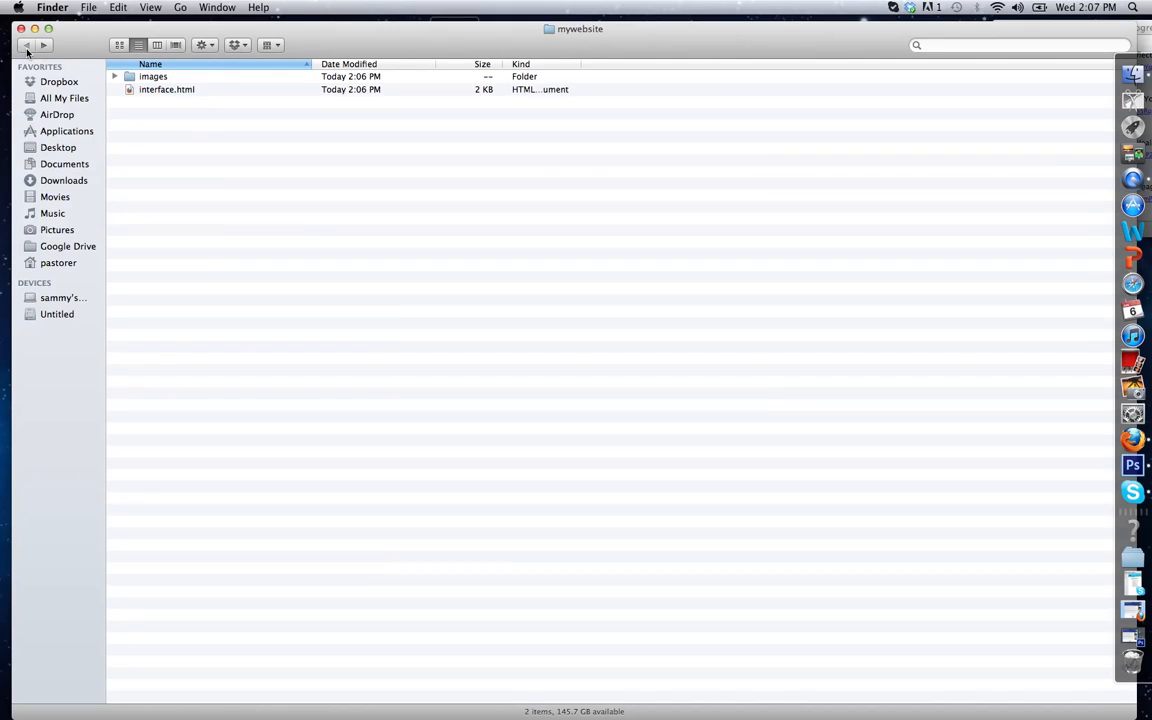
left_click(167, 89)
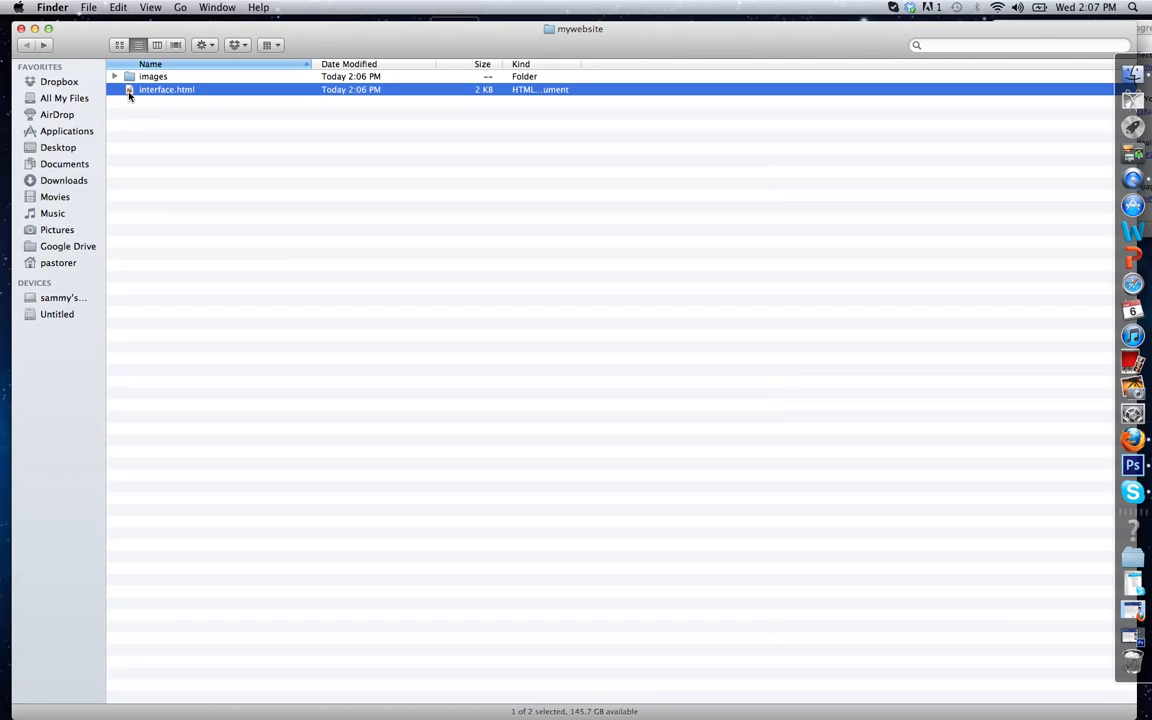
double_click(166, 89)
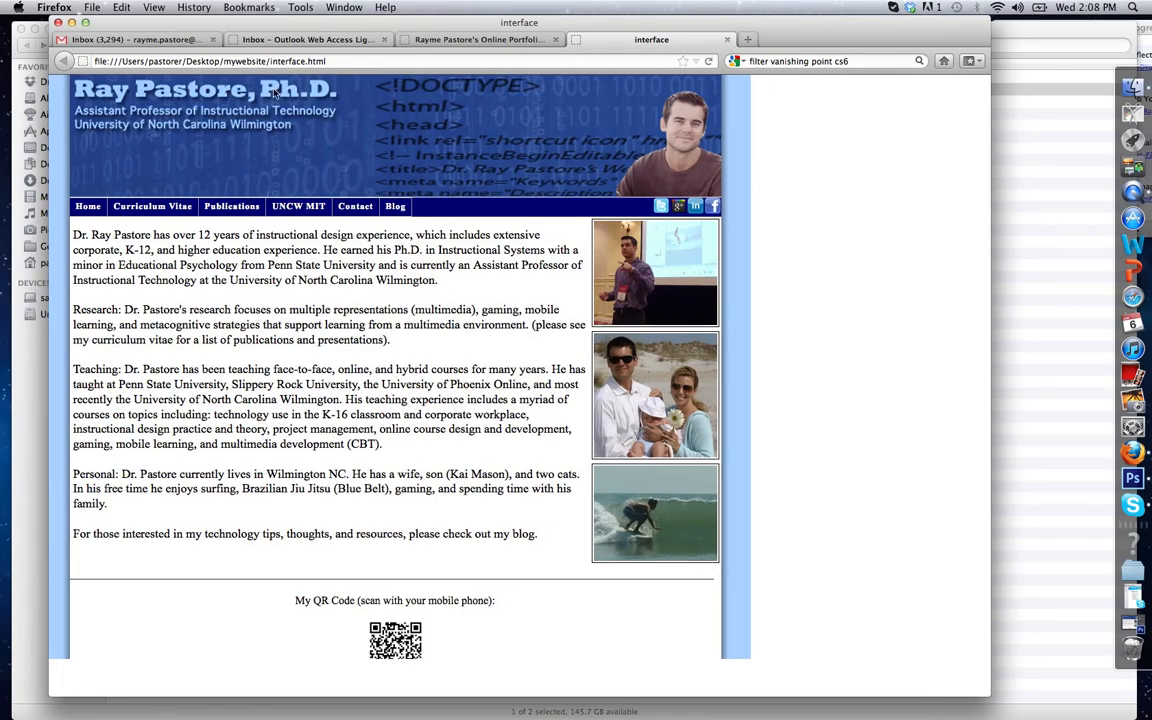
mouse_move(224, 208)
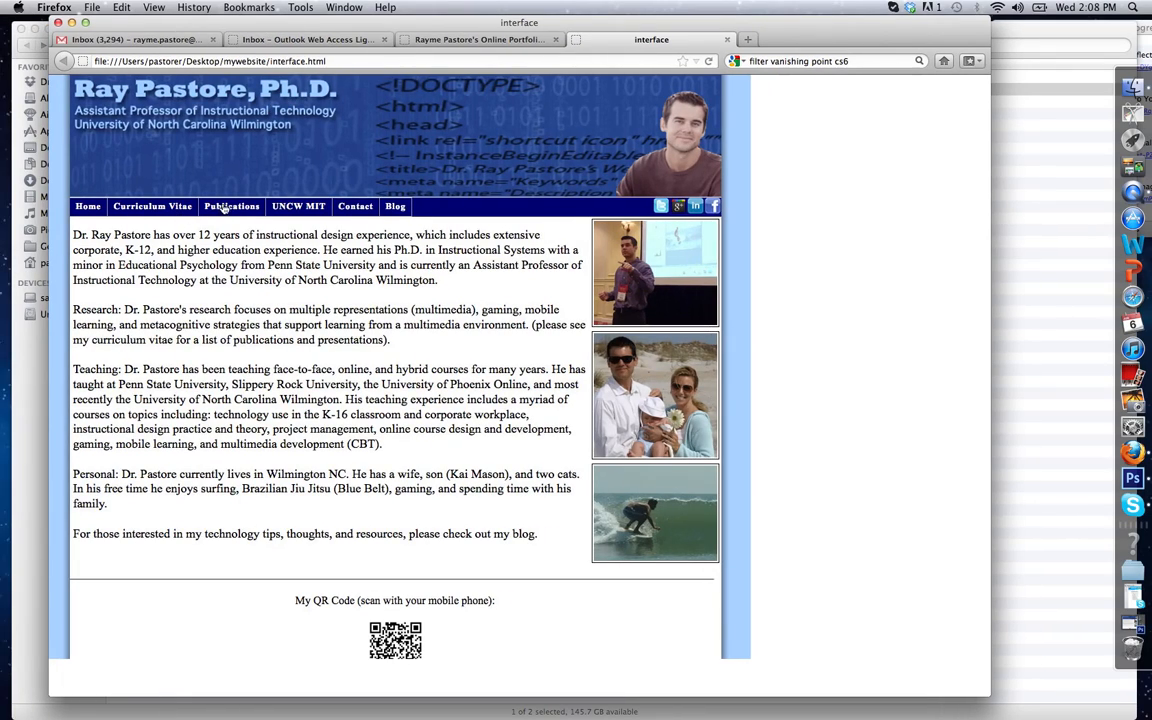
left_click(478, 39)
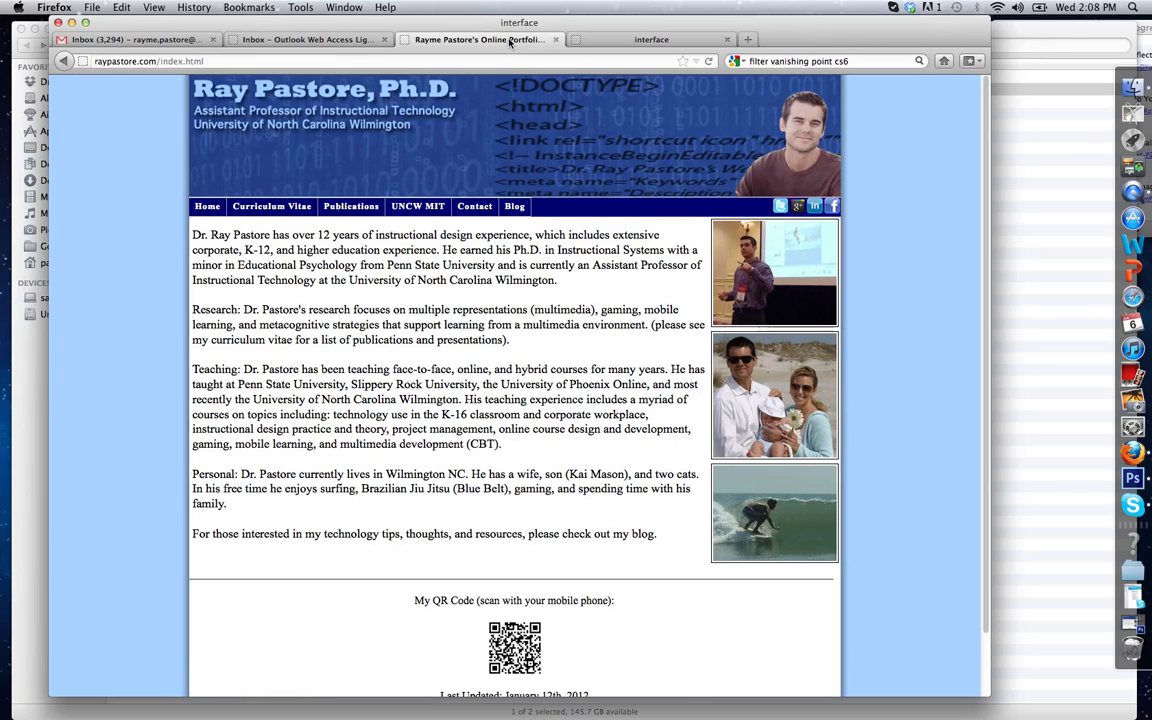
left_click(651, 39)
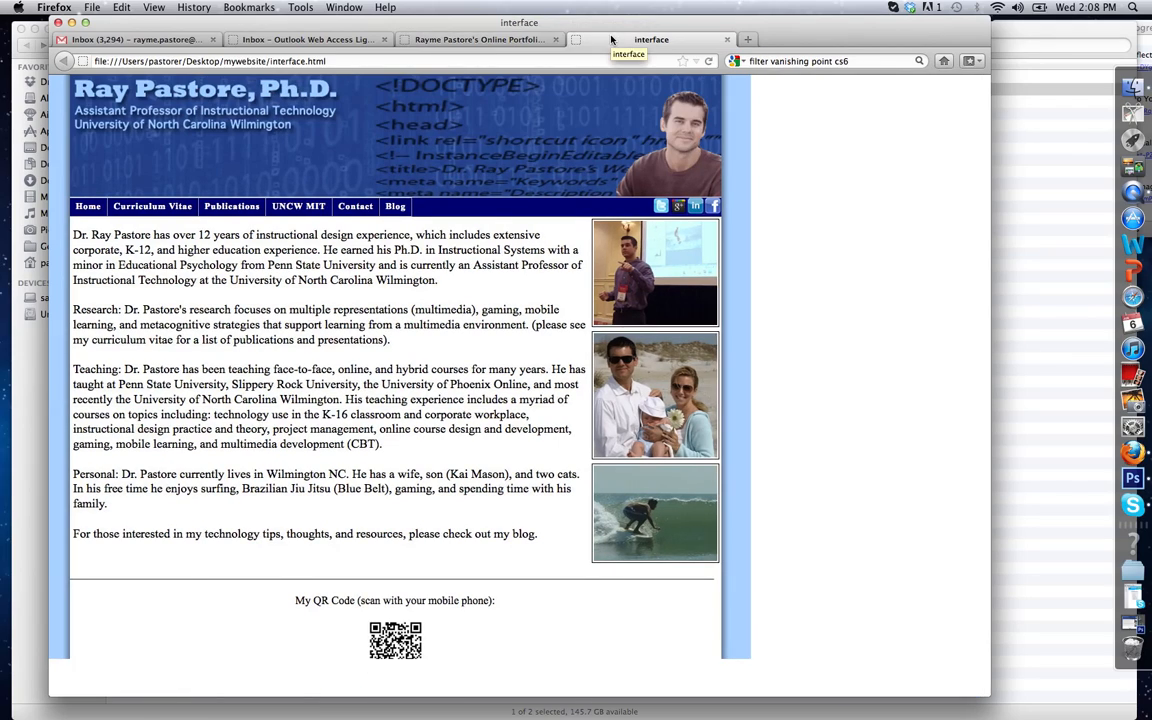
left_click(480, 39)
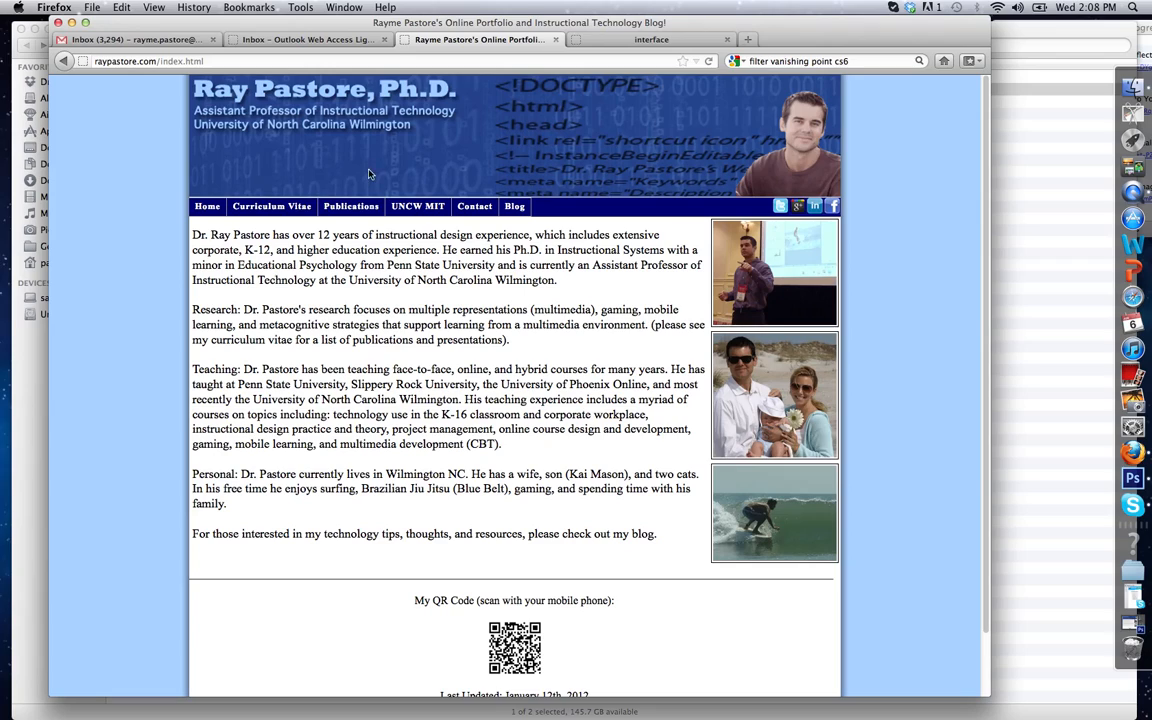
mouse_move(628, 17)
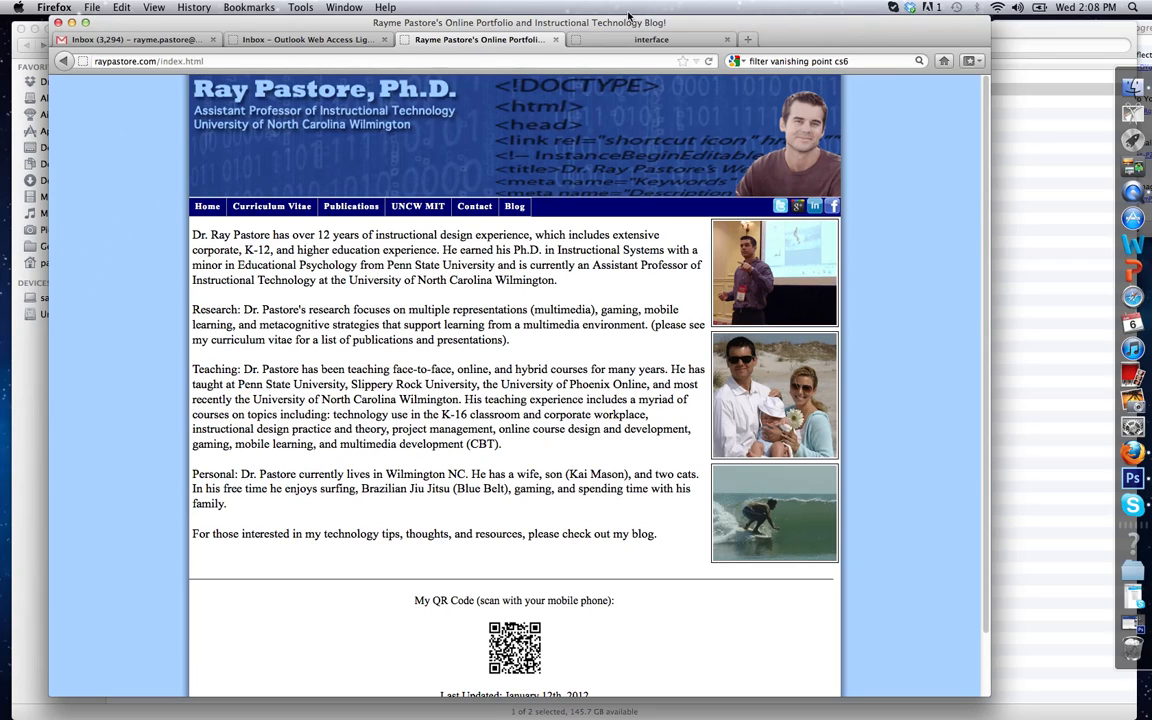
left_click(651, 39)
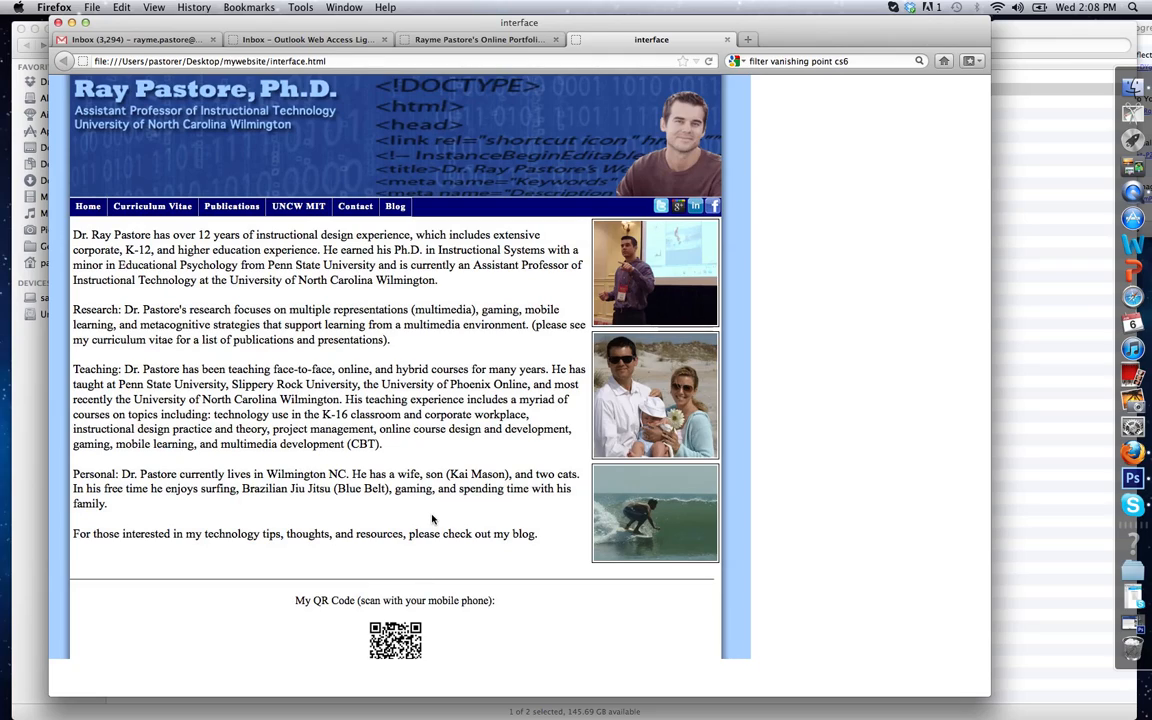
mouse_move(698, 224)
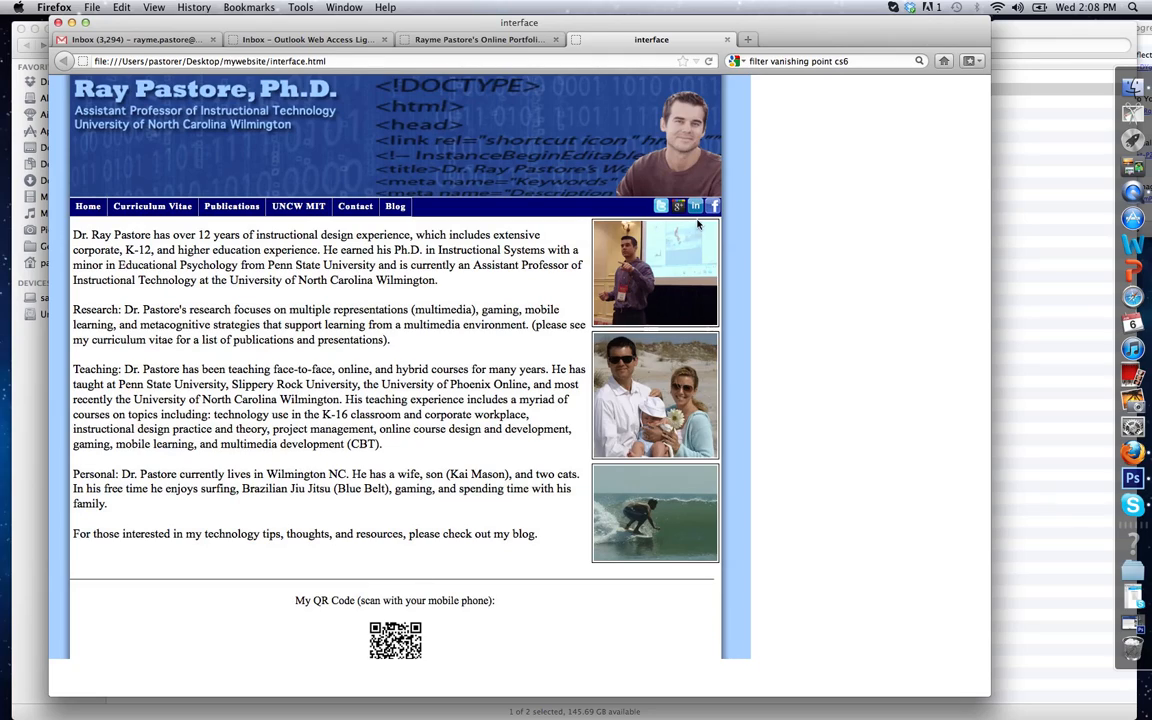
mouse_move(557, 226)
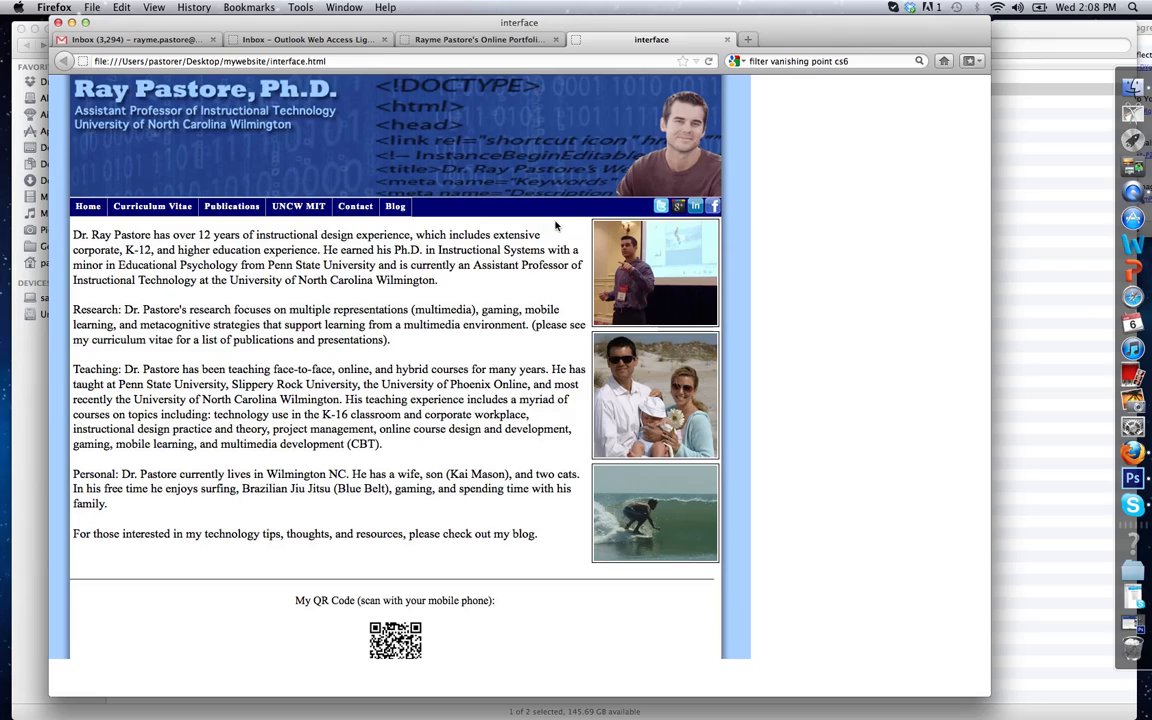
mouse_move(231, 206)
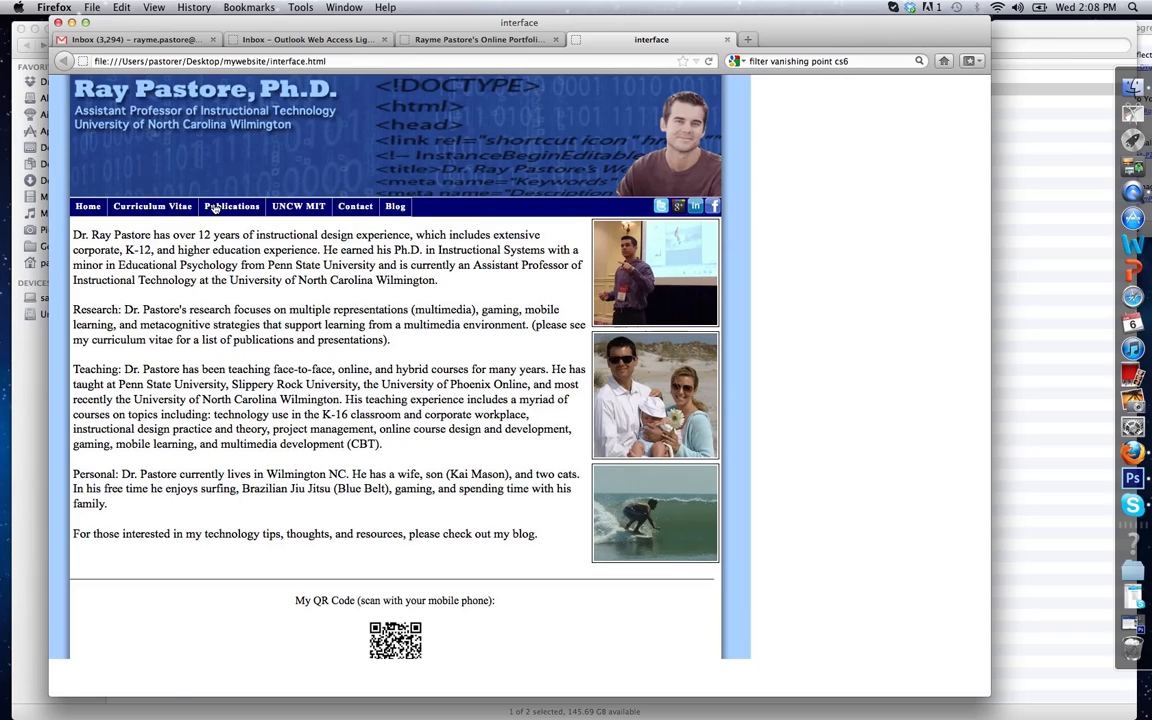
mouse_move(231, 206)
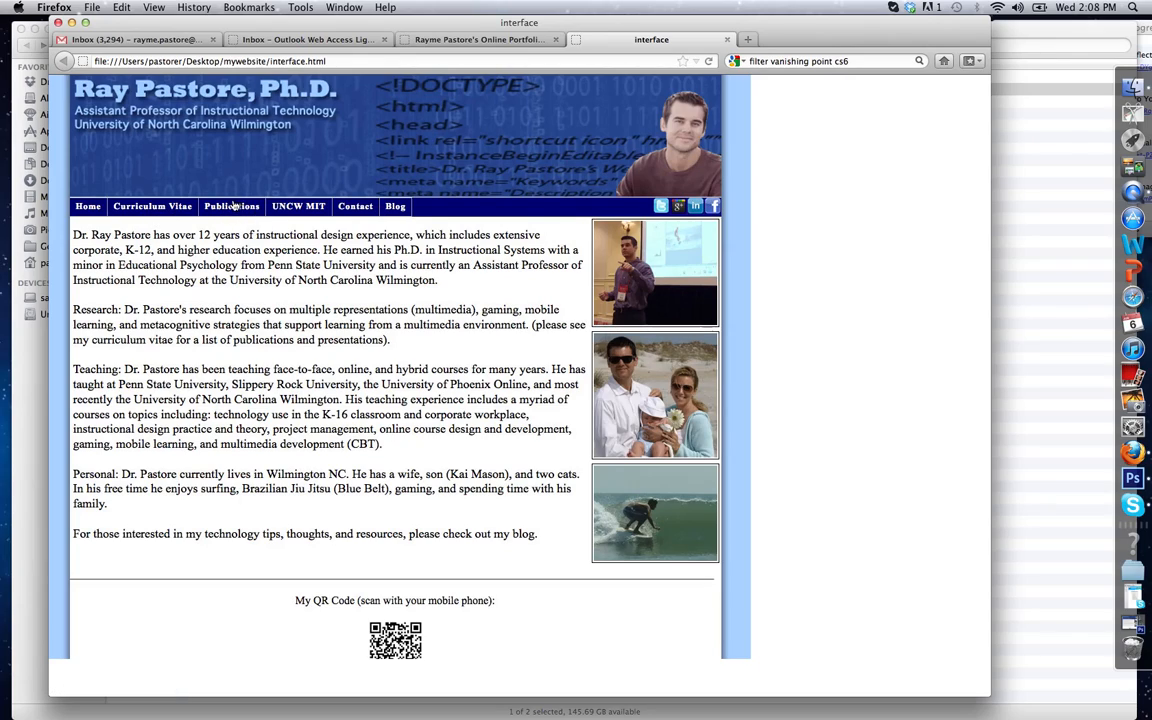
mouse_move(231, 206)
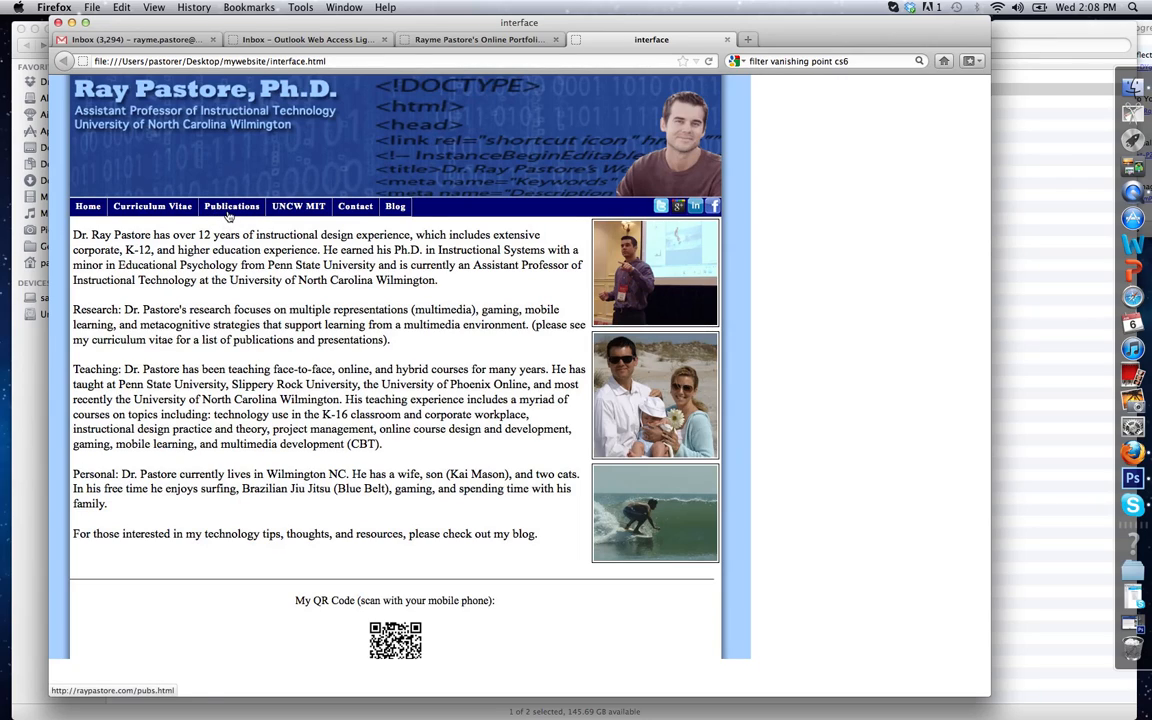
left_click(231, 206)
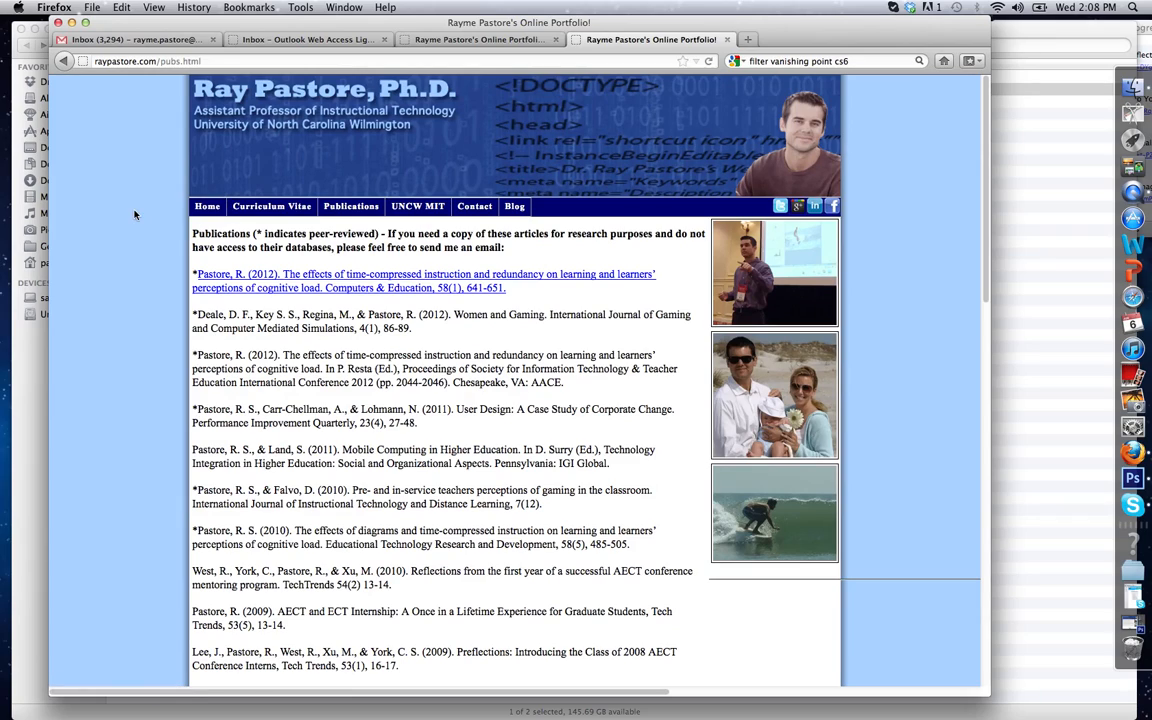
mouse_move(68, 62)
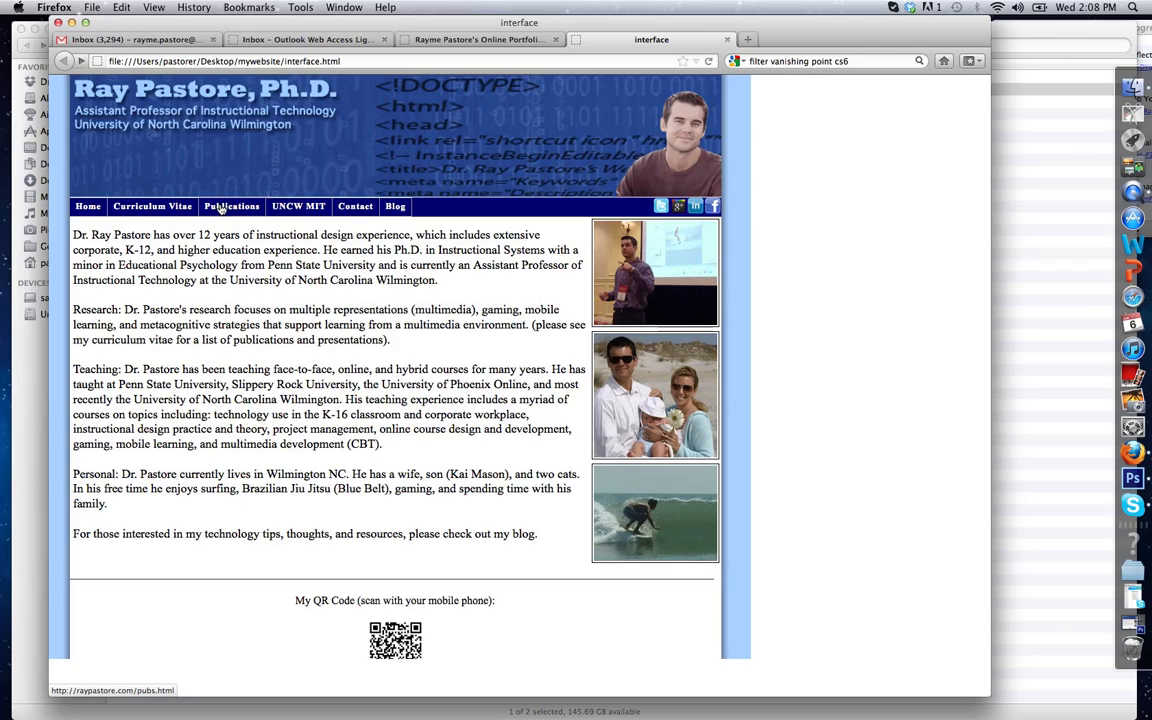
mouse_move(728, 600)
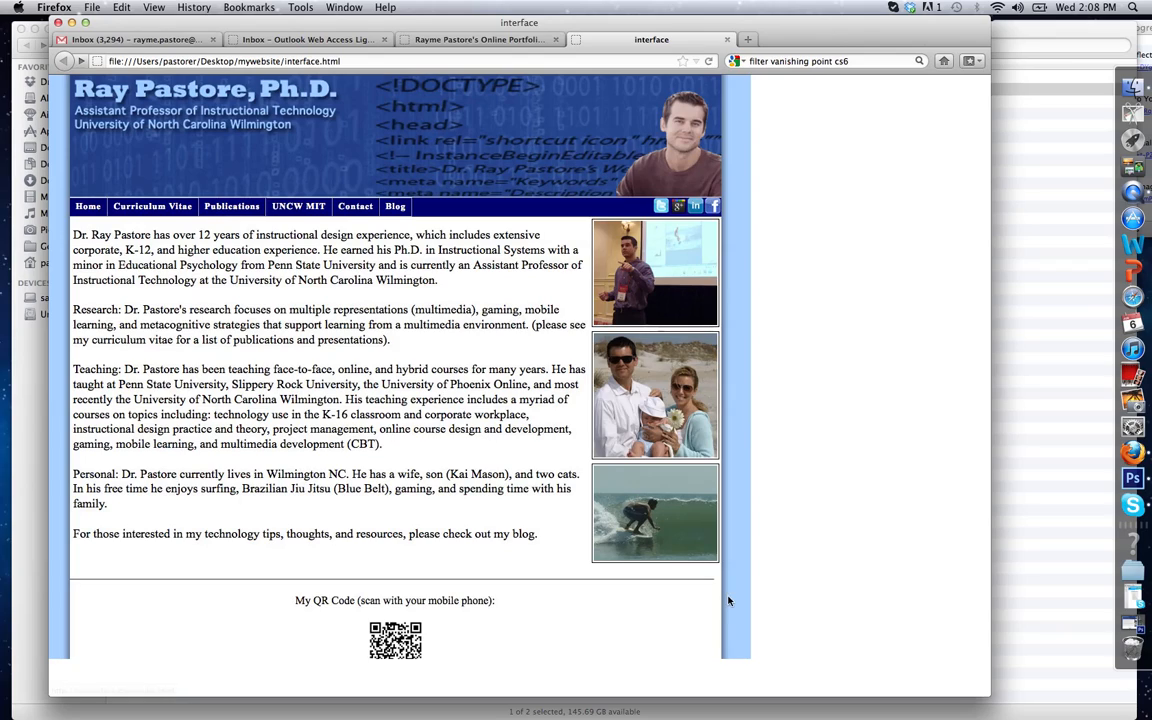